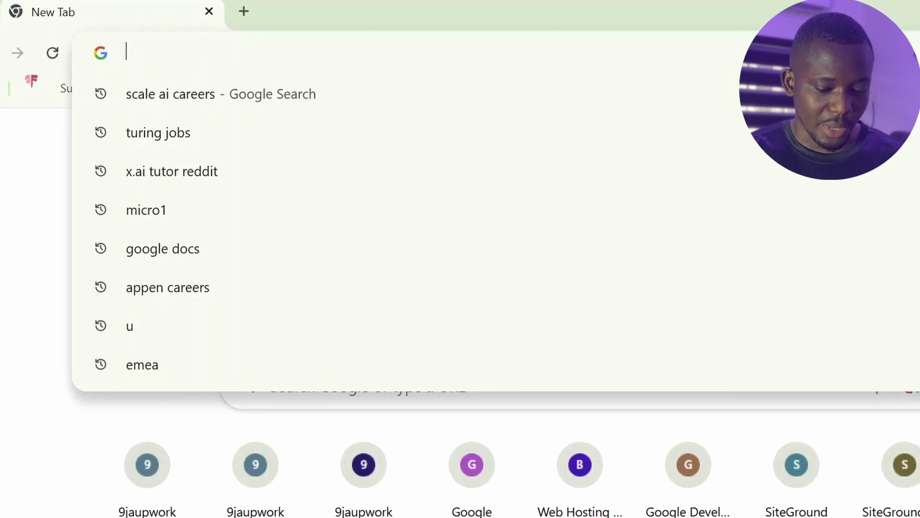
# Open the x.ai website from its address-bar suggestion and scroll down the home page.
pyautogui.scroll(-3)
pyautogui.write('x.')
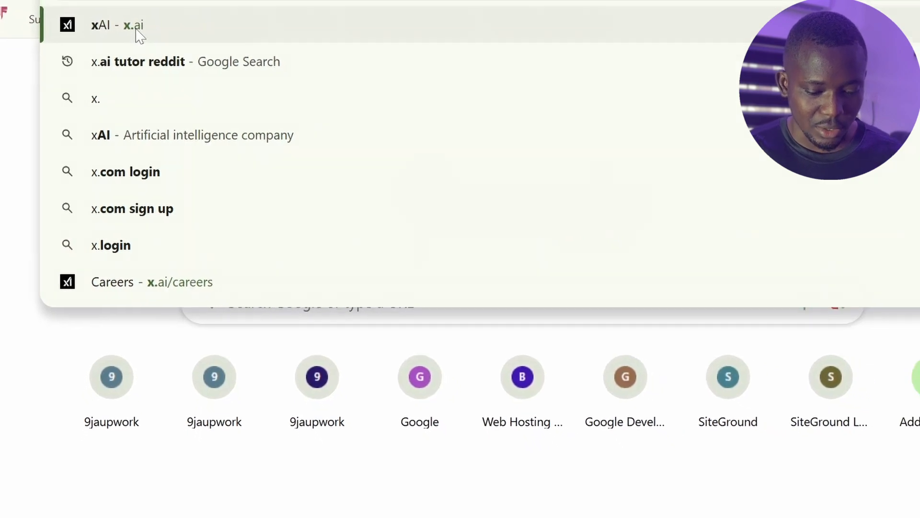
pyautogui.click(100, 24)
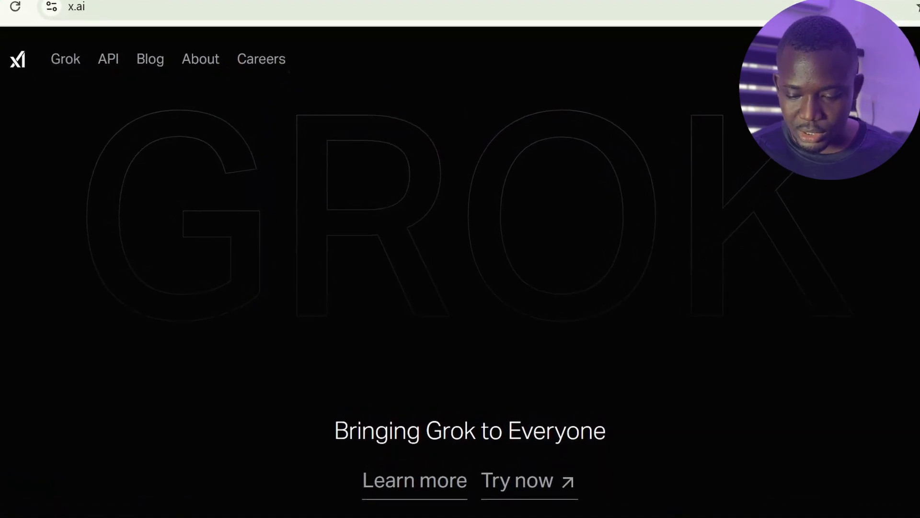
pyautogui.scroll(-3)
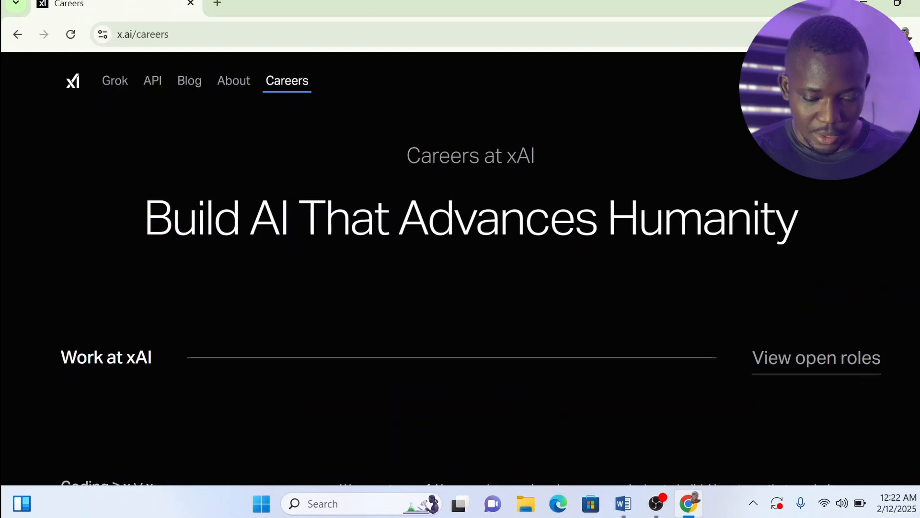
# Scroll x.ai/careers to Human Data and open the remote AI Tutor (Full-Time) posting.
pyautogui.scroll(-3)
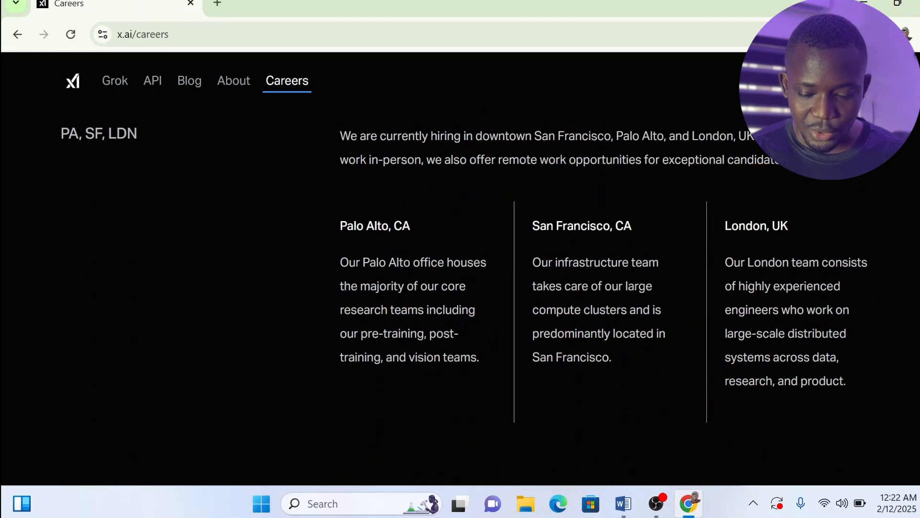
pyautogui.scroll(-3)
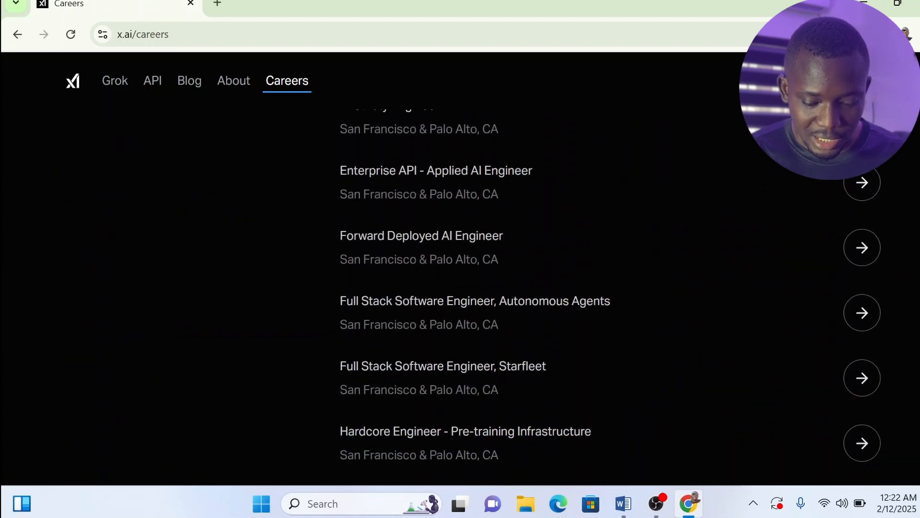
pyautogui.scroll(-3)
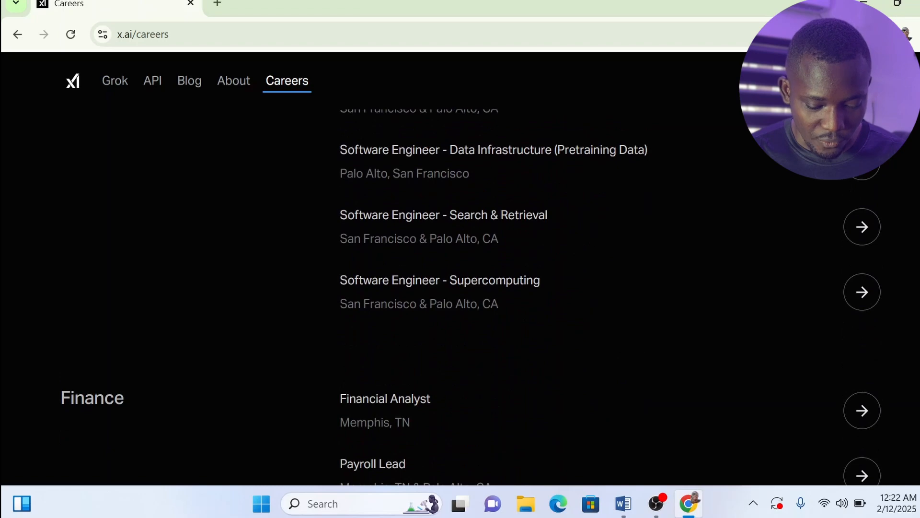
pyautogui.scroll(-3)
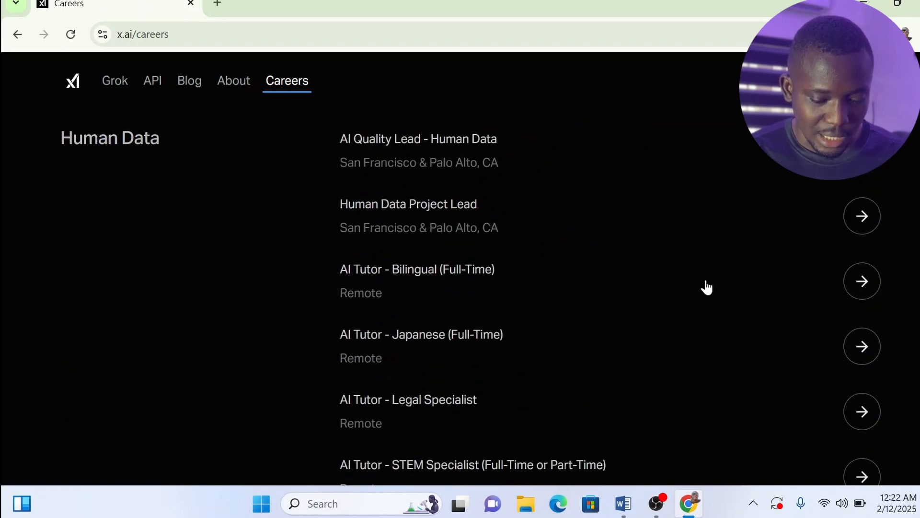
pyautogui.doubleClick(109, 137)
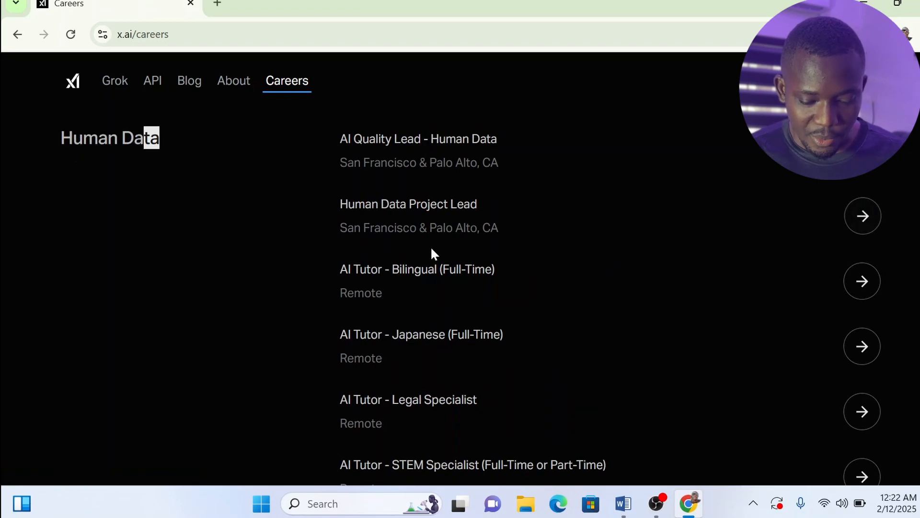
pyautogui.moveTo(427, 301)
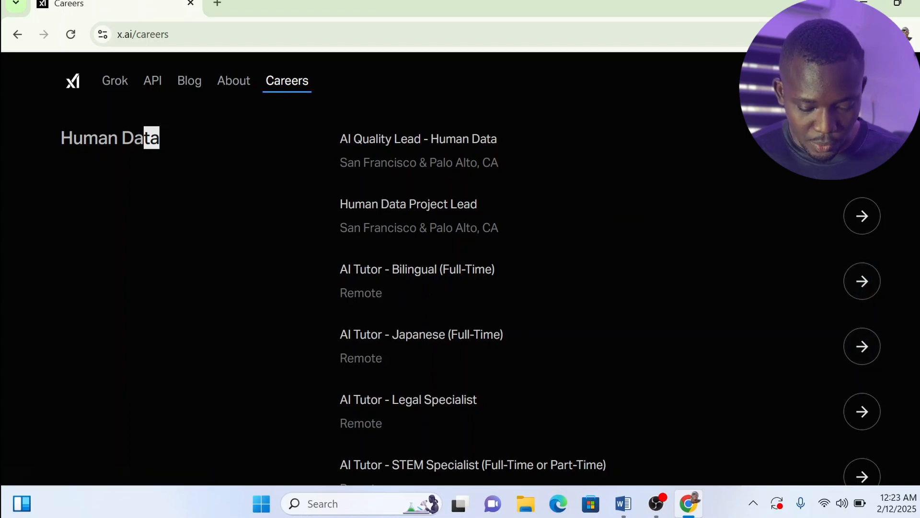
pyautogui.scroll(-3)
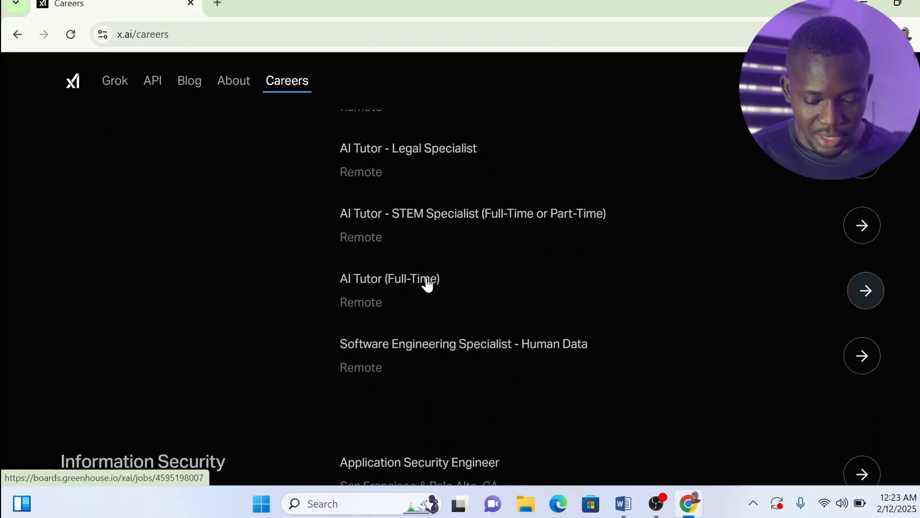
pyautogui.moveTo(392, 284)
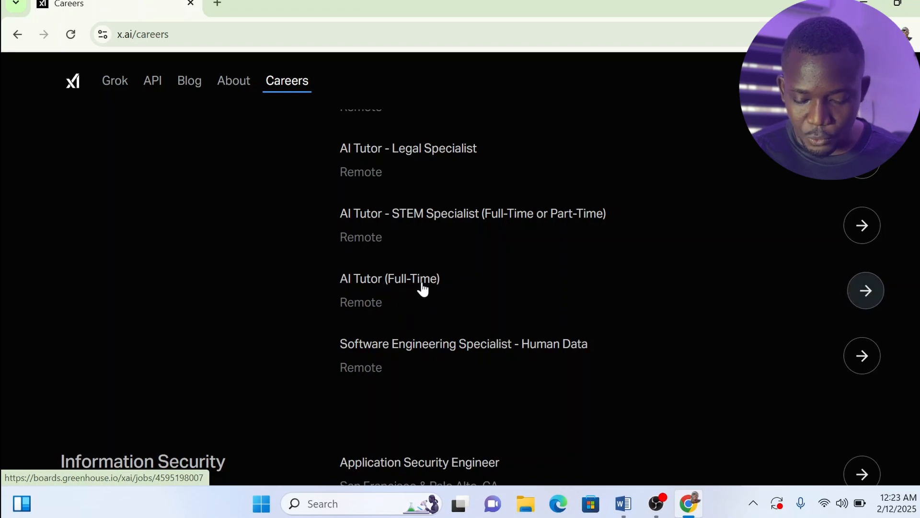
pyautogui.moveTo(380, 310)
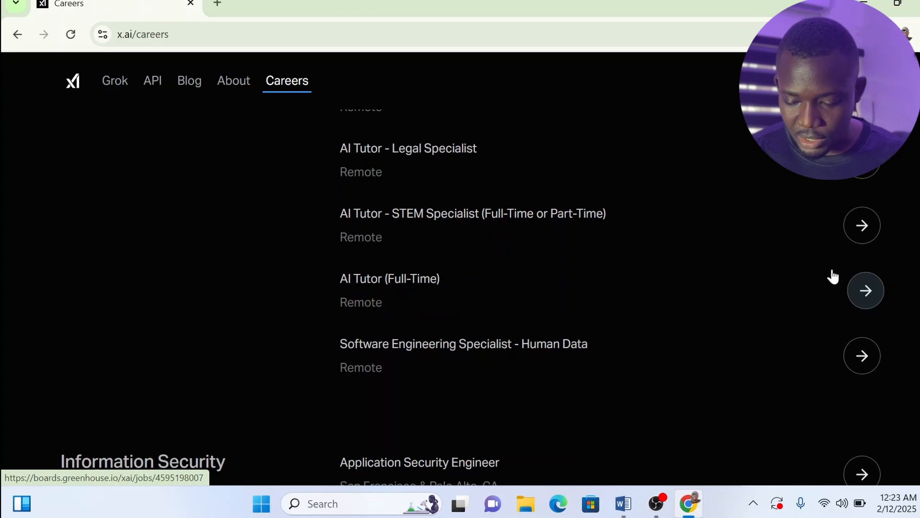
pyautogui.click(866, 290)
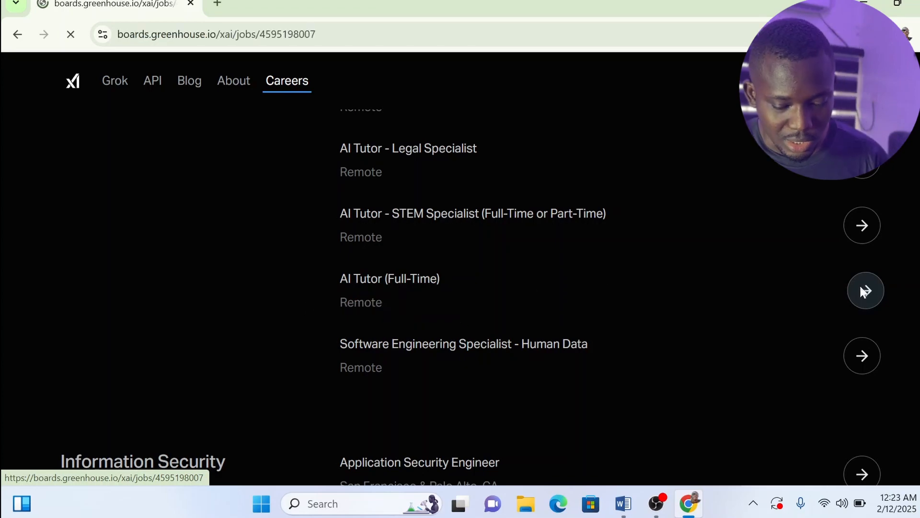
# Scroll the AI Tutor (Full-Time) Greenhouse application, entering the phone number field.
pyautogui.click(865, 290)
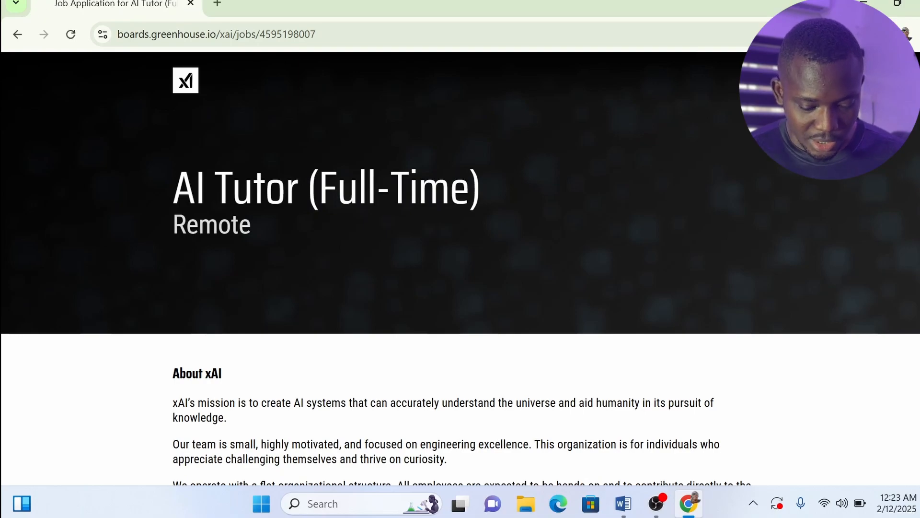
pyautogui.scroll(-3)
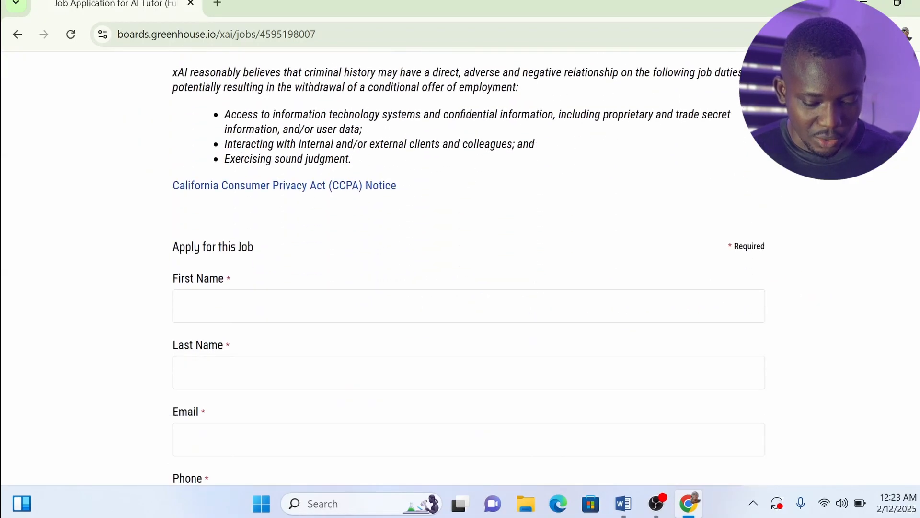
pyautogui.scroll(-3)
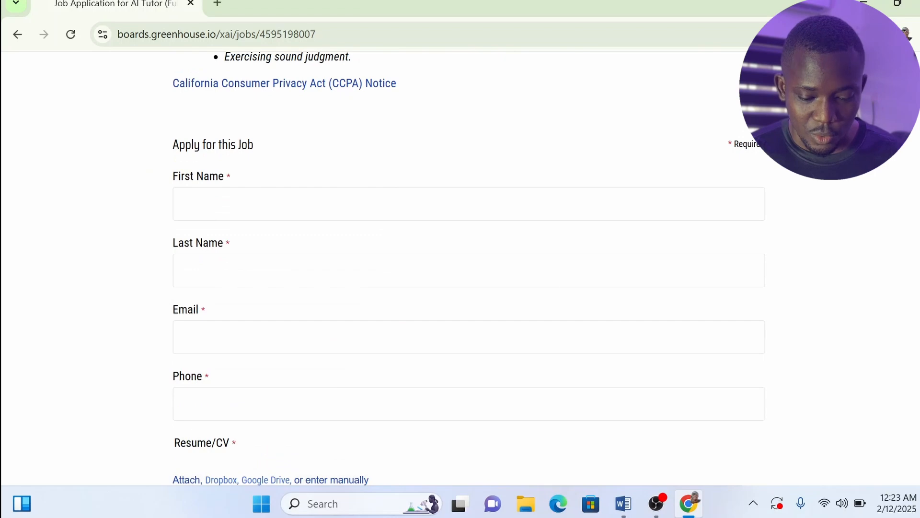
pyautogui.click(468, 204)
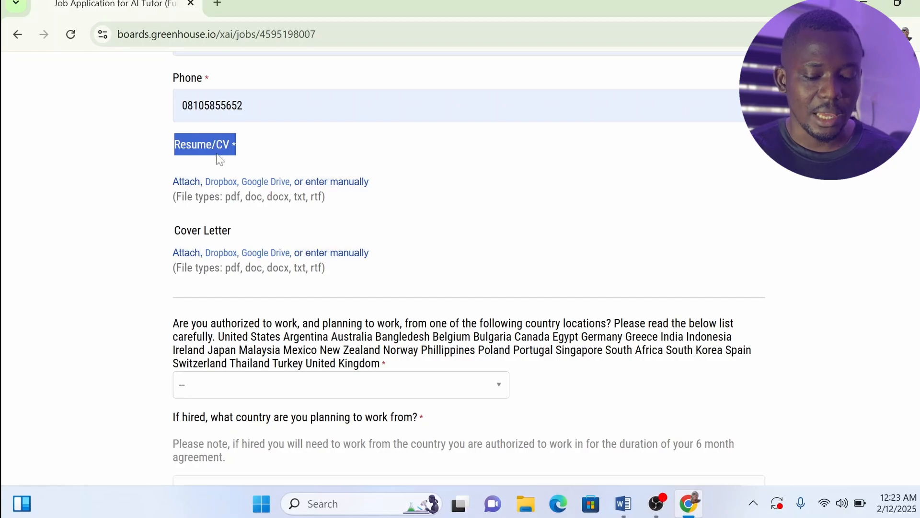
pyautogui.scroll(-3)
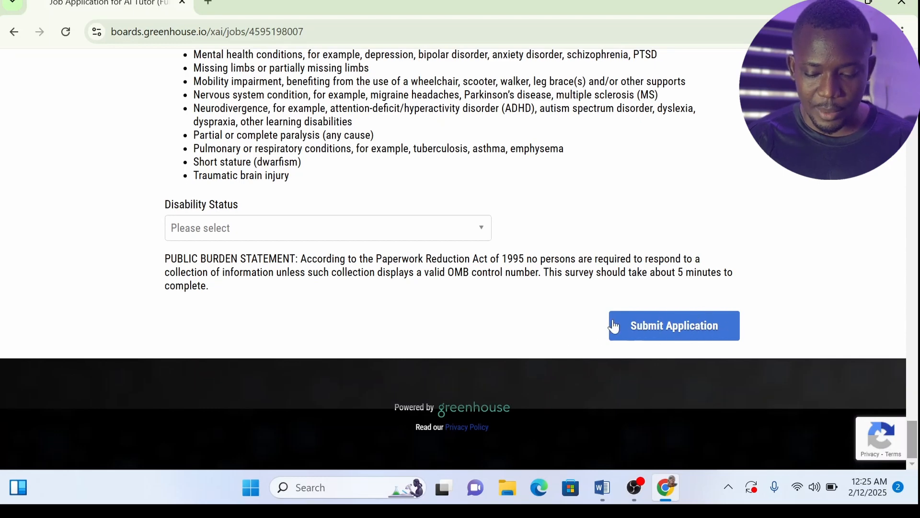
pyautogui.moveTo(745, 221)
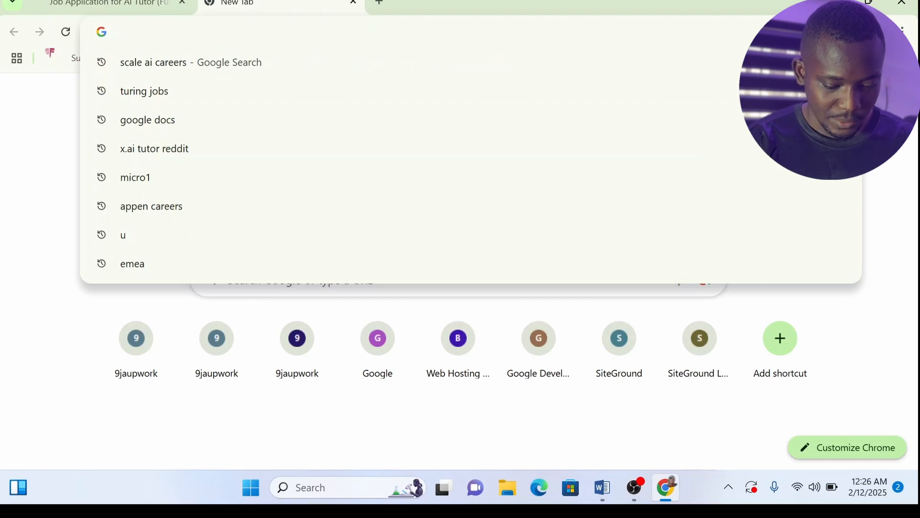
# Search Google for 'x ai ai tutor reddit' and open the AI Tutor Timeline Megathread.
pyautogui.write('a')
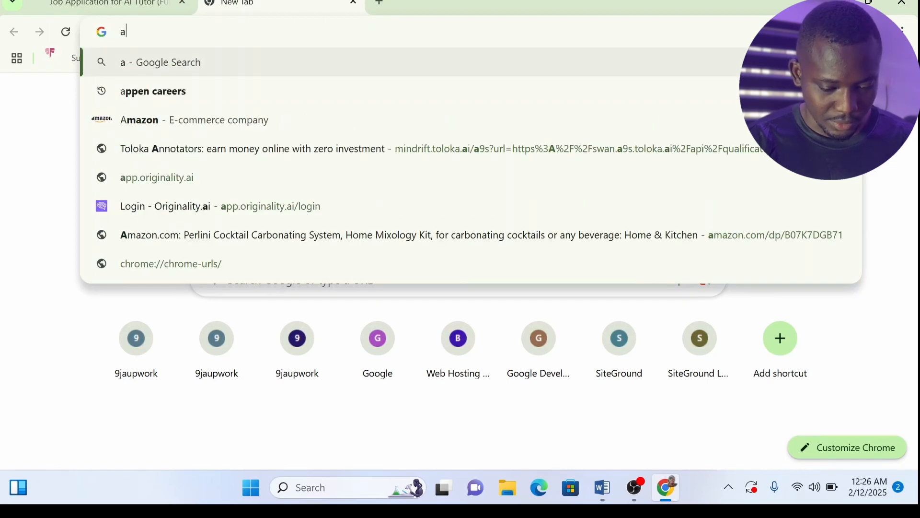
pyautogui.write('i tutor z')
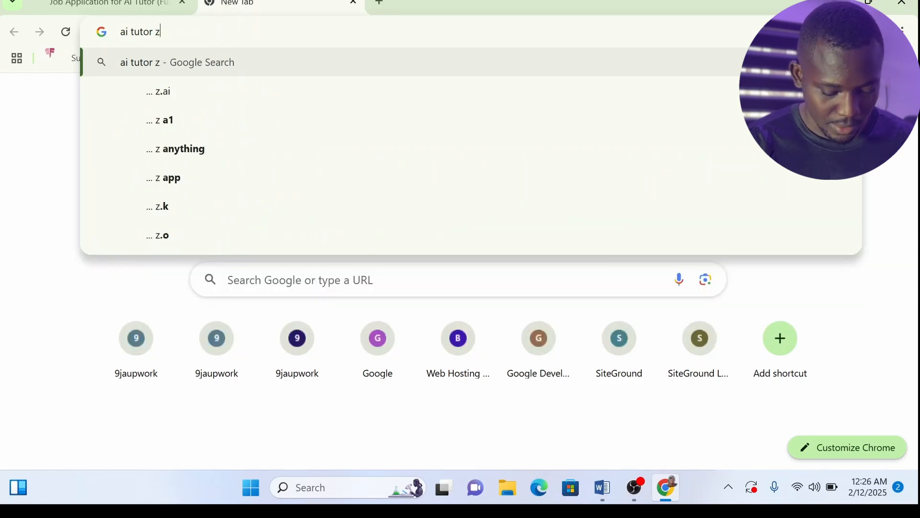
pyautogui.press('Backspace')
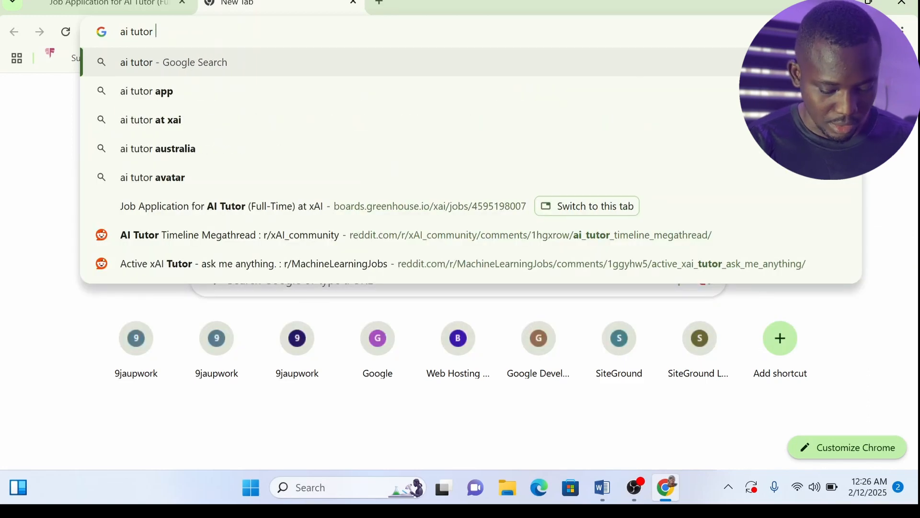
pyautogui.write('x.ai')
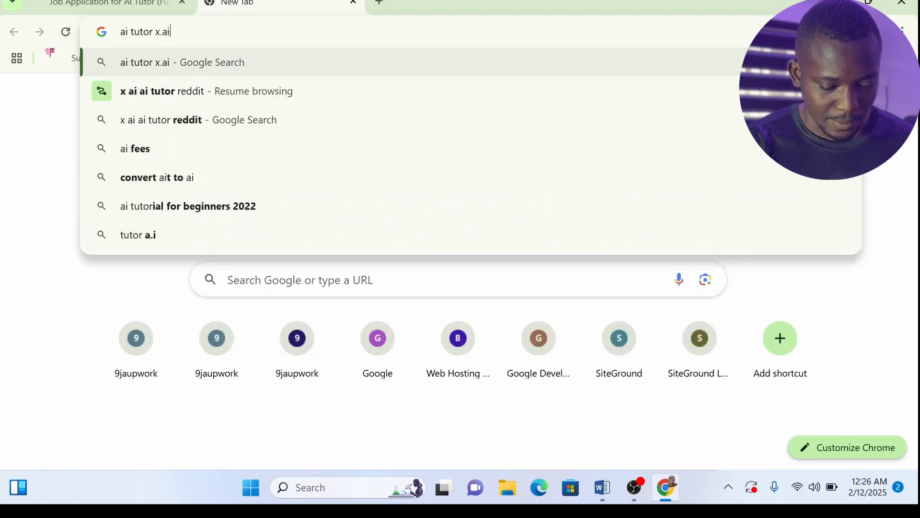
pyautogui.moveTo(147, 91)
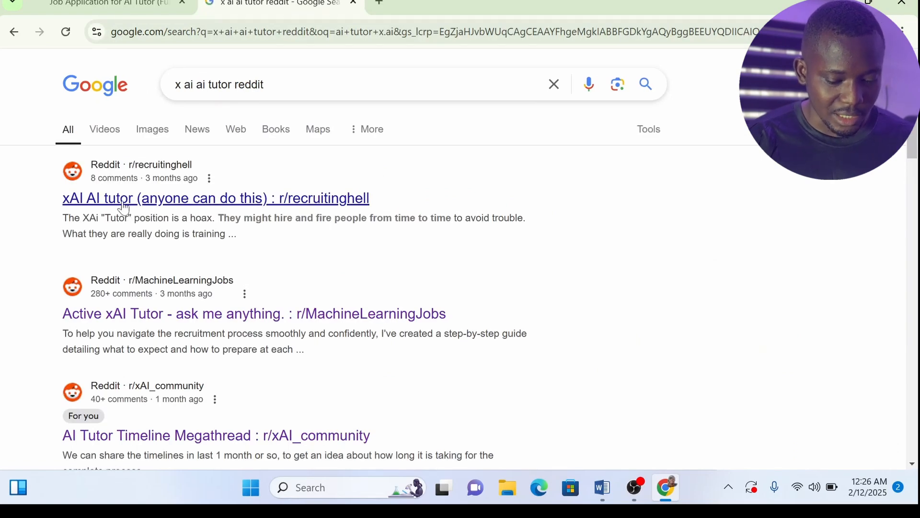
pyautogui.moveTo(199, 412)
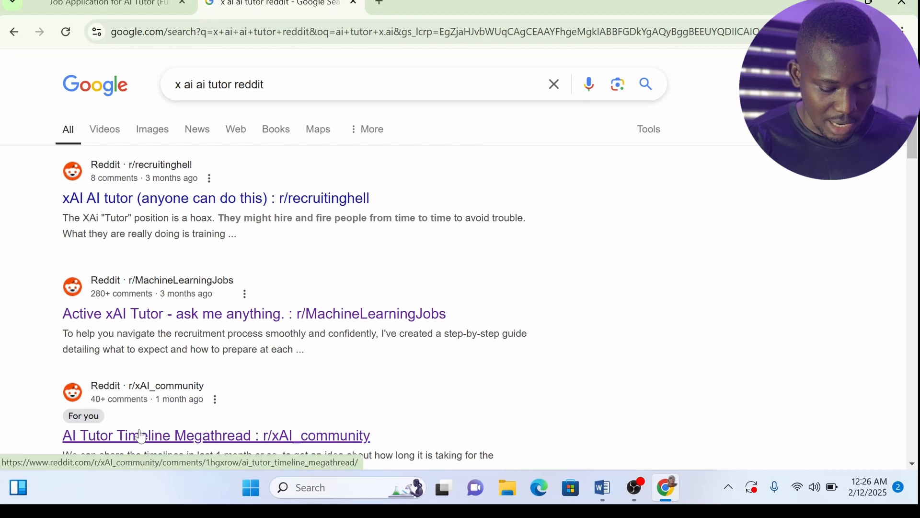
pyautogui.click(216, 435)
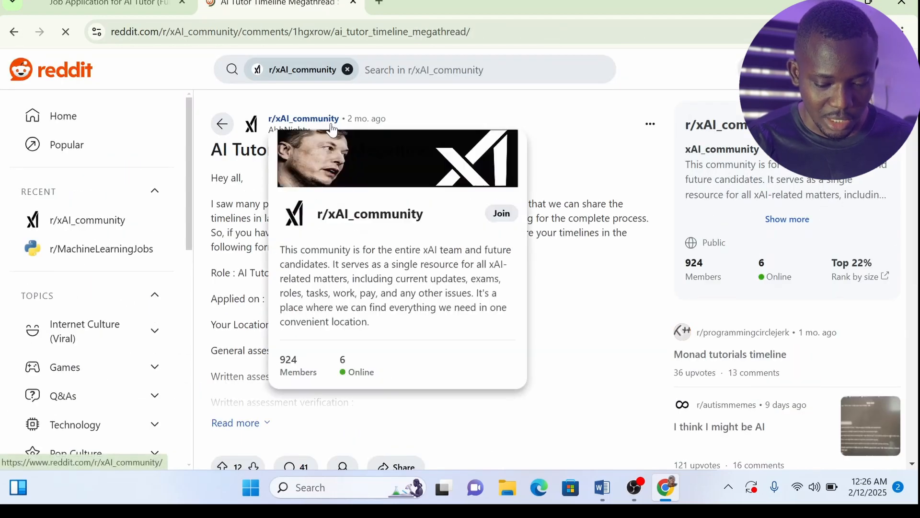
# Go to r/xAI_community and scroll its feed of interview, assessment and payment posts.
pyautogui.click(304, 118)
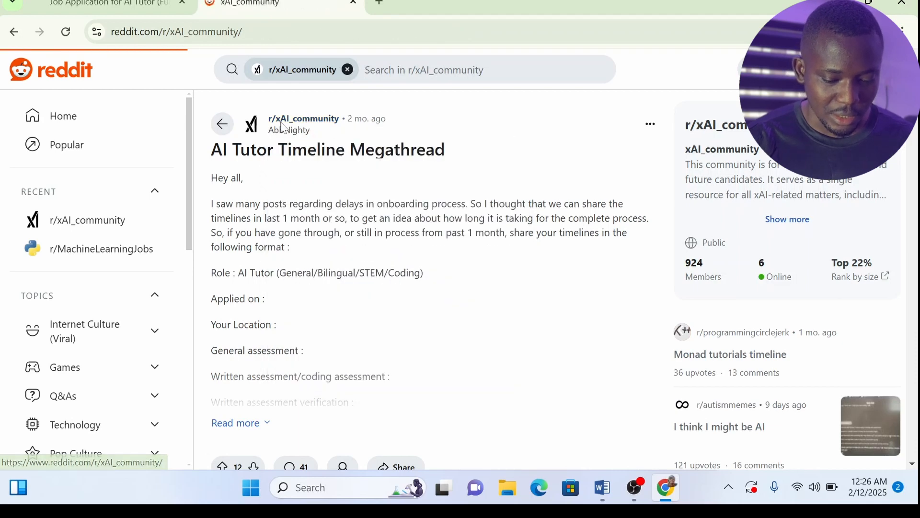
pyautogui.click(222, 124)
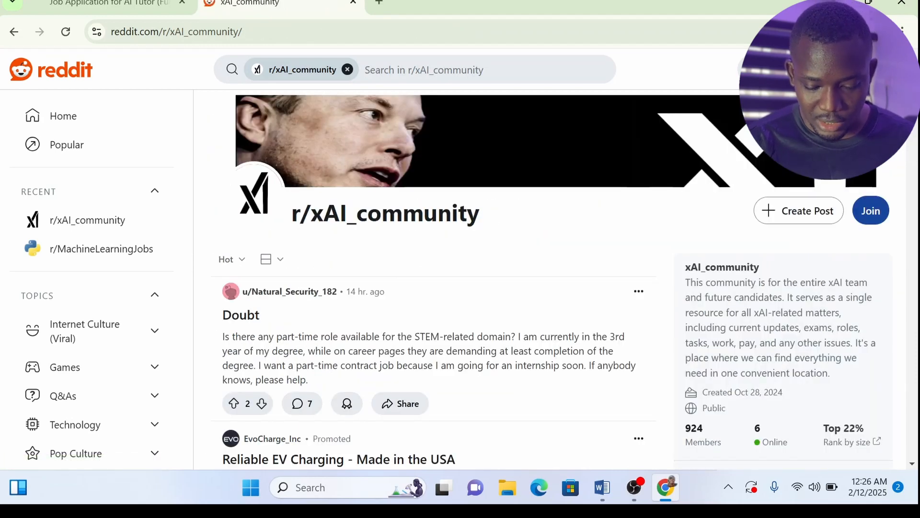
pyautogui.moveTo(536, 322)
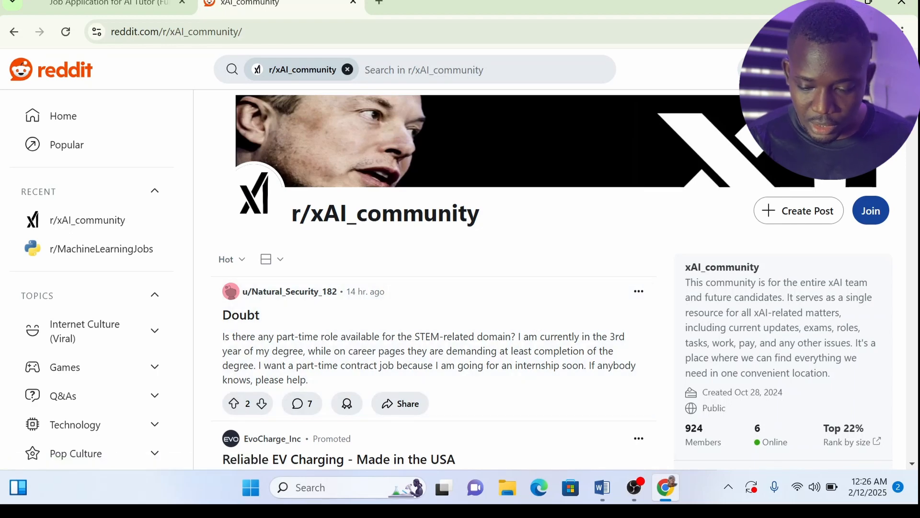
pyautogui.scroll(-3)
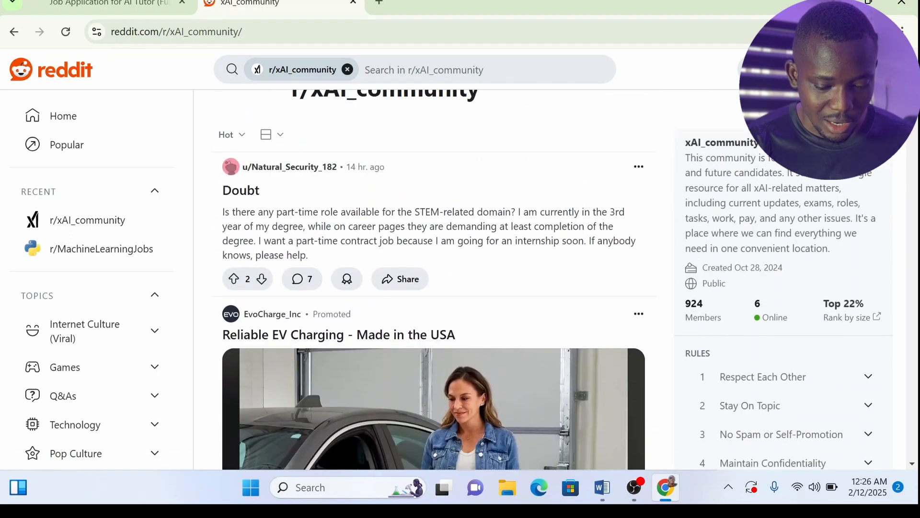
pyautogui.scroll(-3)
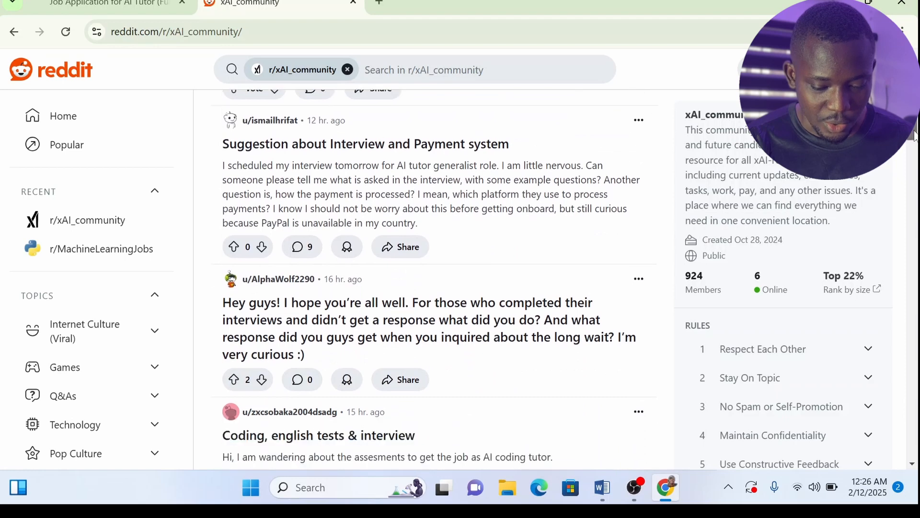
pyautogui.scroll(-3)
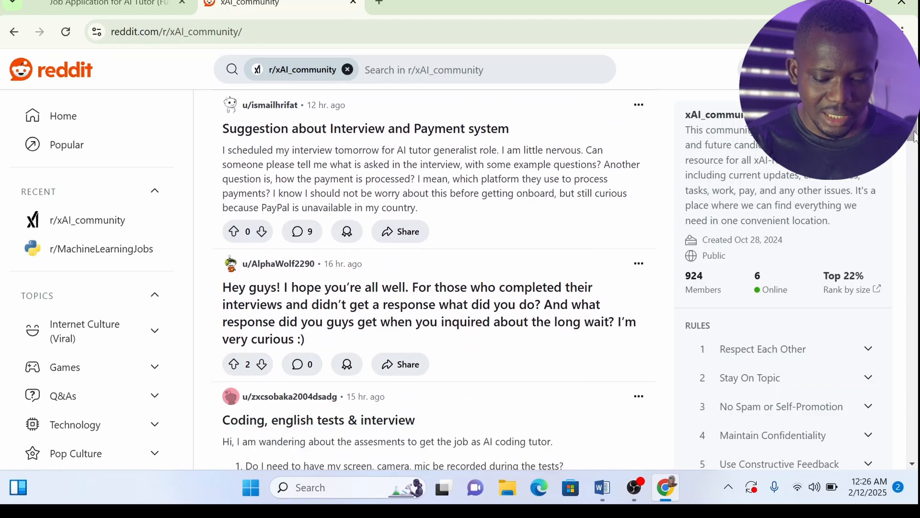
pyautogui.moveTo(354, 144)
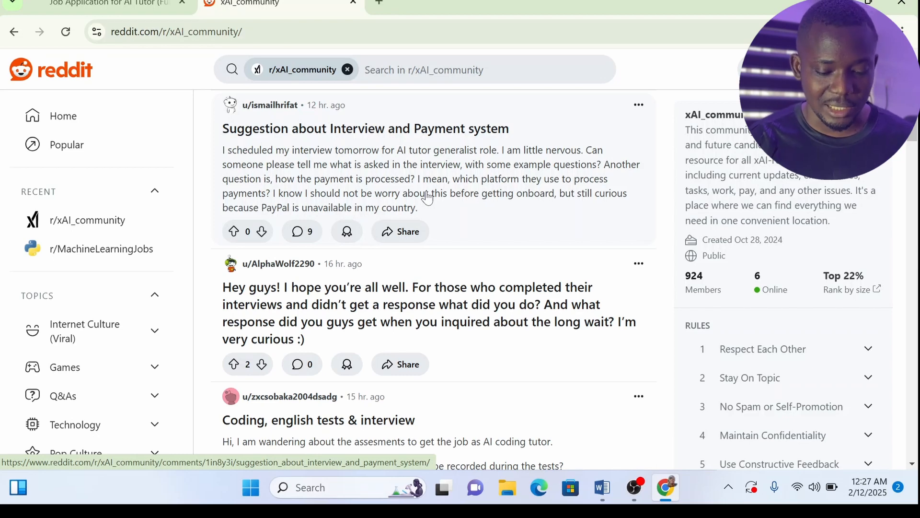
pyautogui.moveTo(450, 212)
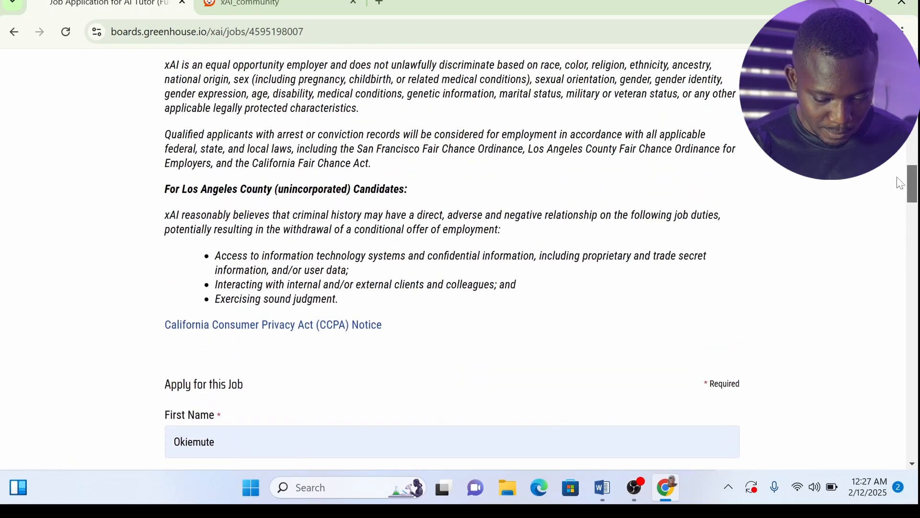
# Highlight the $35–$65/hour pay range on the Greenhouse posting, then open a new tab.
pyautogui.scroll(3)
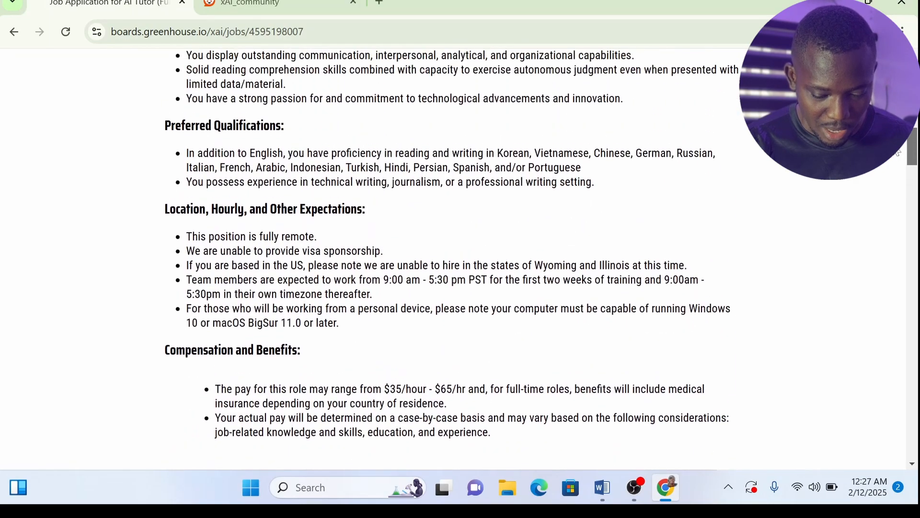
pyautogui.scroll(-3)
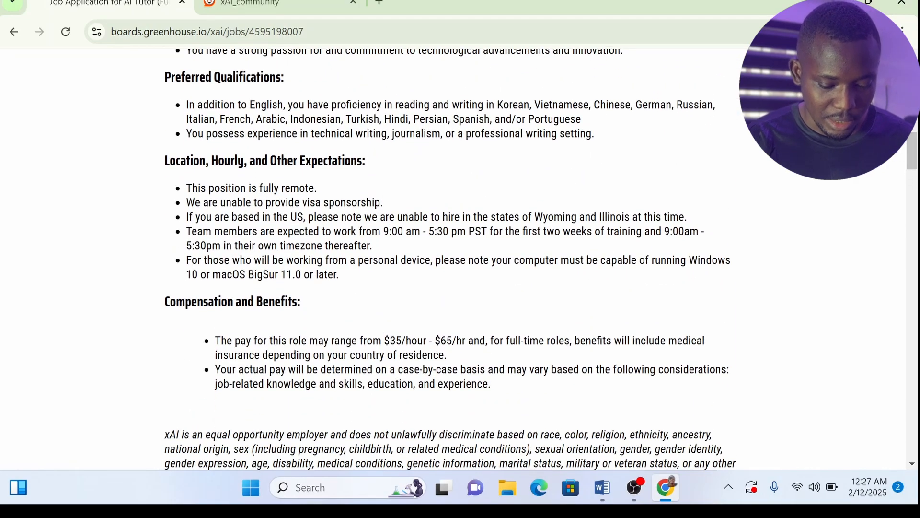
pyautogui.moveTo(215, 341); pyautogui.dragTo(421, 354)
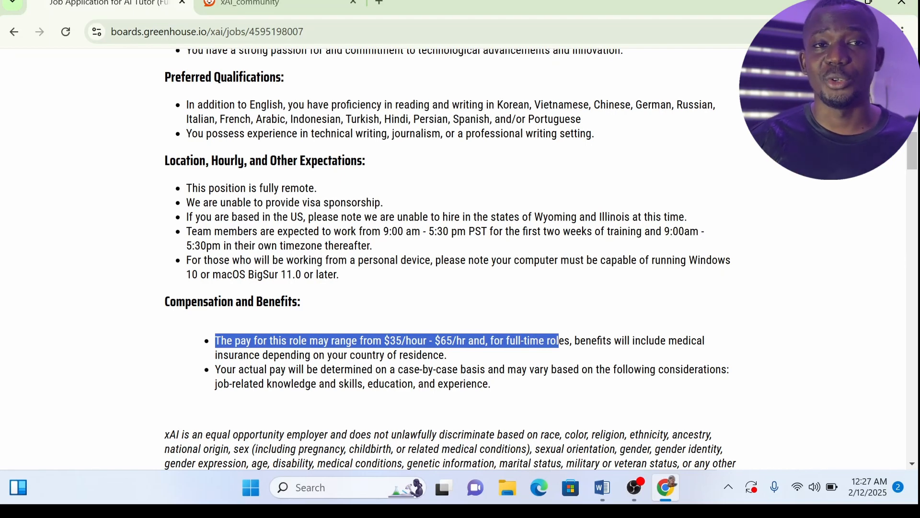
pyautogui.click(209, 15)
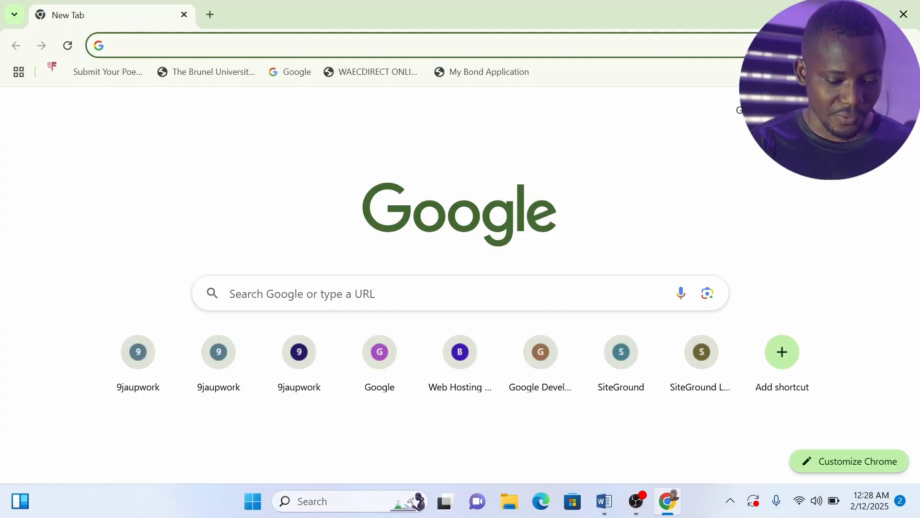
# Search 'mindrift ai jobs', open the Writer · Mindrift page and start its Apply form.
pyautogui.write('mindrift')
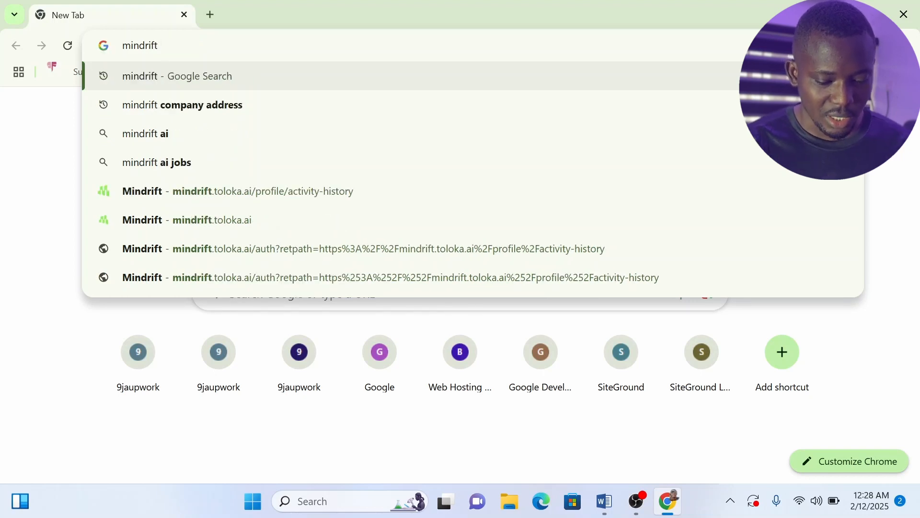
pyautogui.click(157, 162)
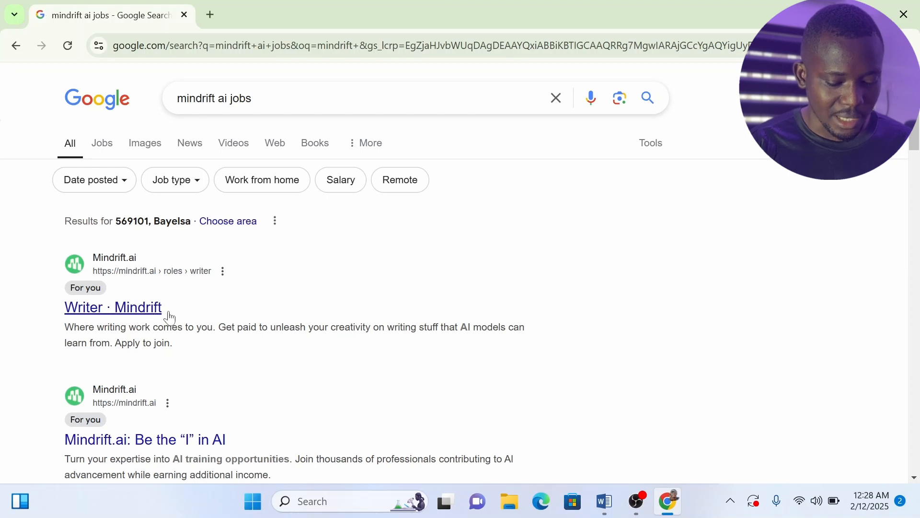
pyautogui.moveTo(139, 309)
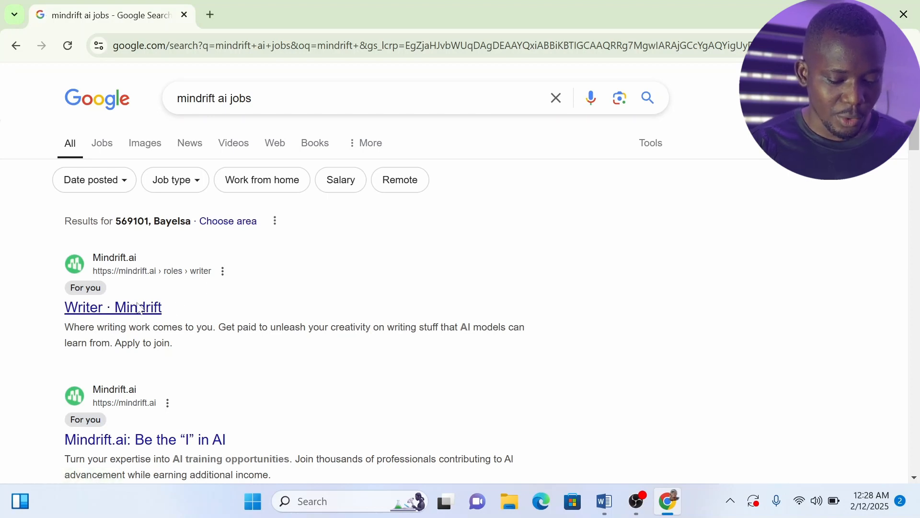
pyautogui.click(112, 307)
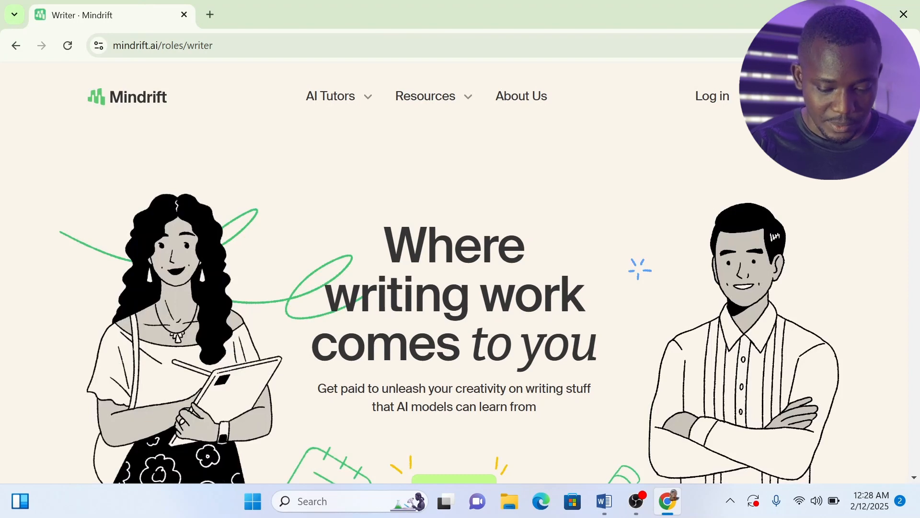
pyautogui.scroll(-3)
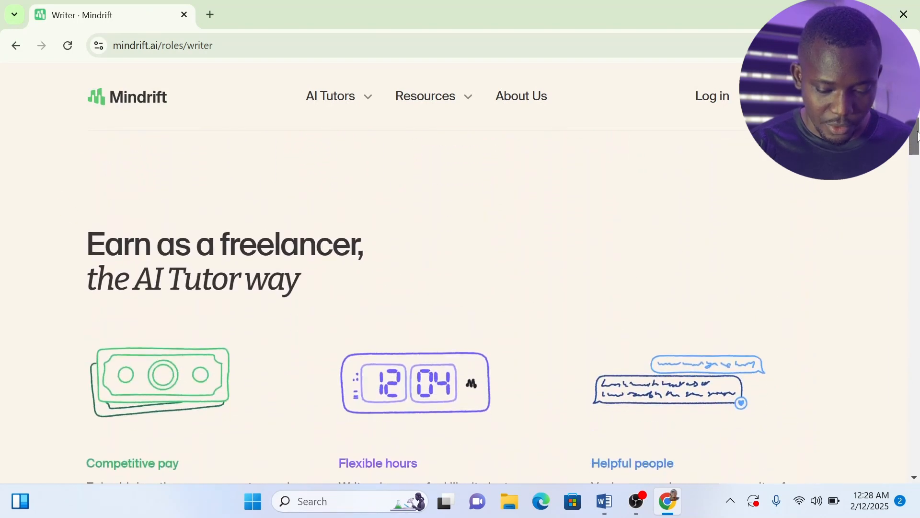
pyautogui.scroll(-3)
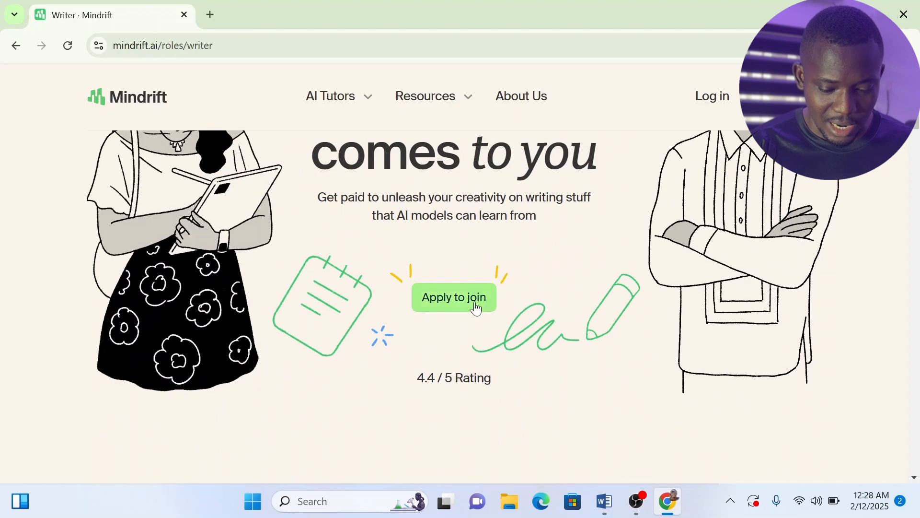
pyautogui.click(453, 297)
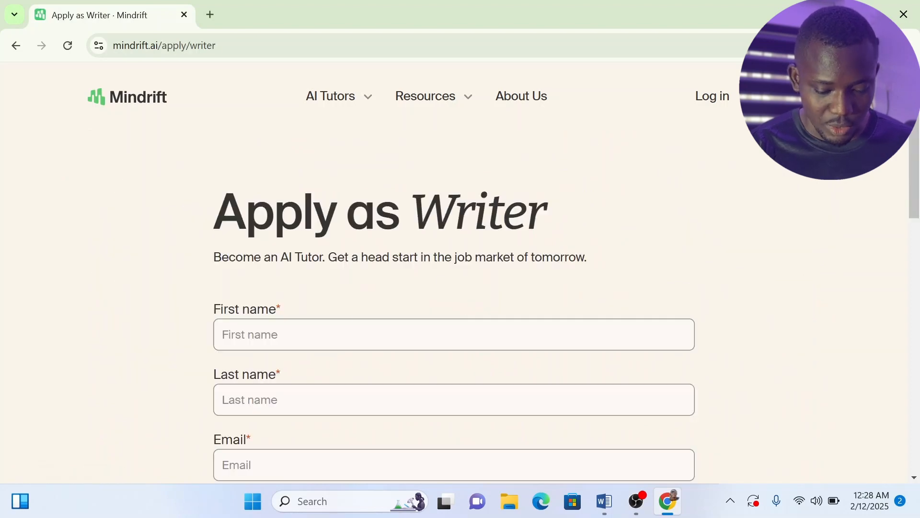
pyautogui.scroll(-3)
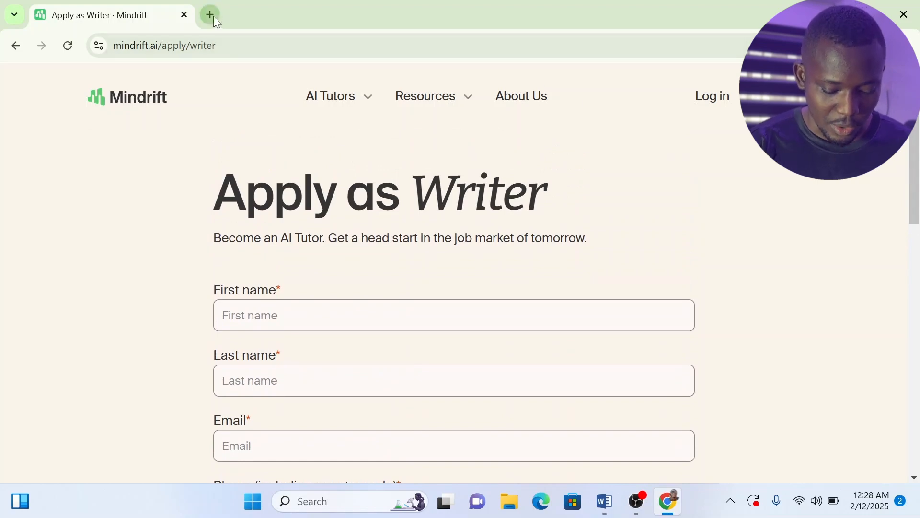
# In a new tab, open Mindrift's LinkedIn company page from recent searches.
pyautogui.click(210, 15)
pyautogui.write('linkedi')
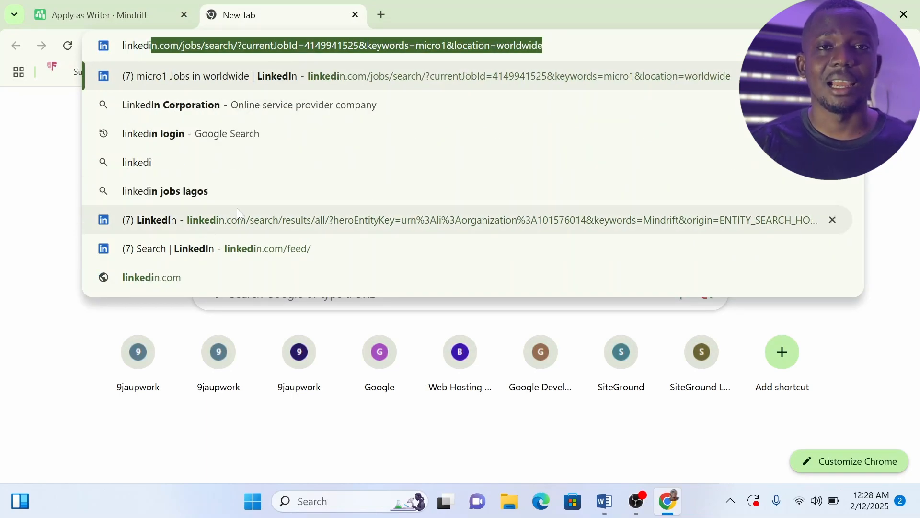
pyautogui.moveTo(262, 188)
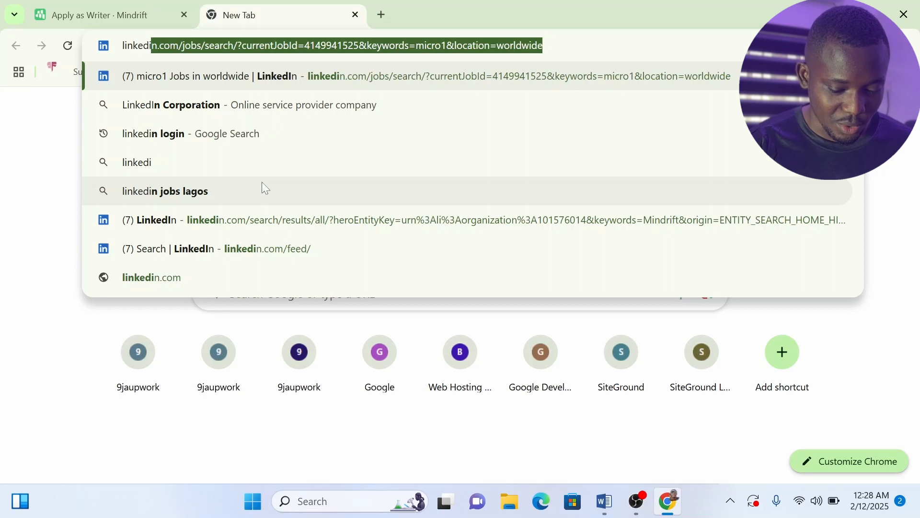
pyautogui.moveTo(261, 235)
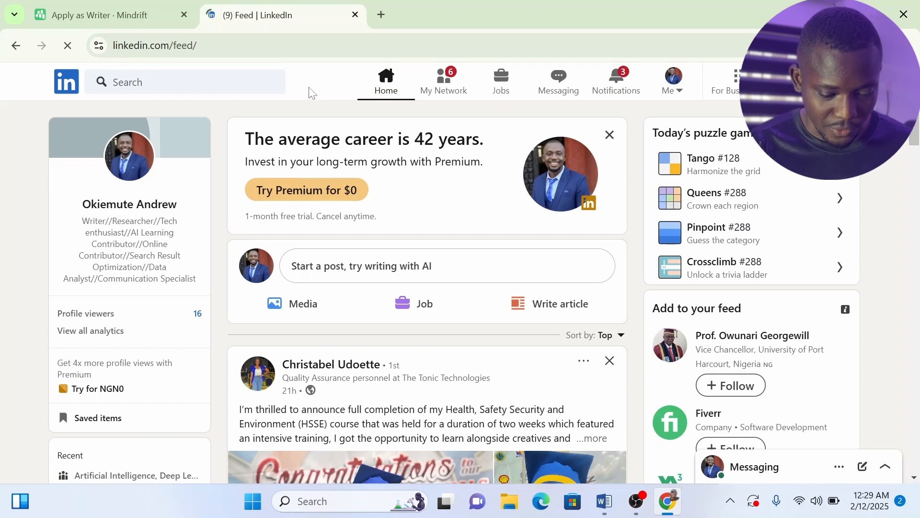
pyautogui.click(185, 82)
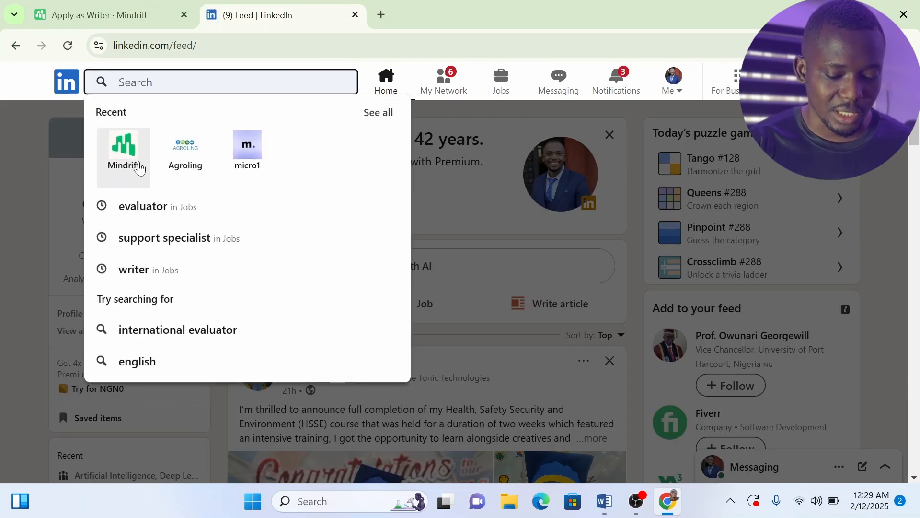
pyautogui.click(123, 152)
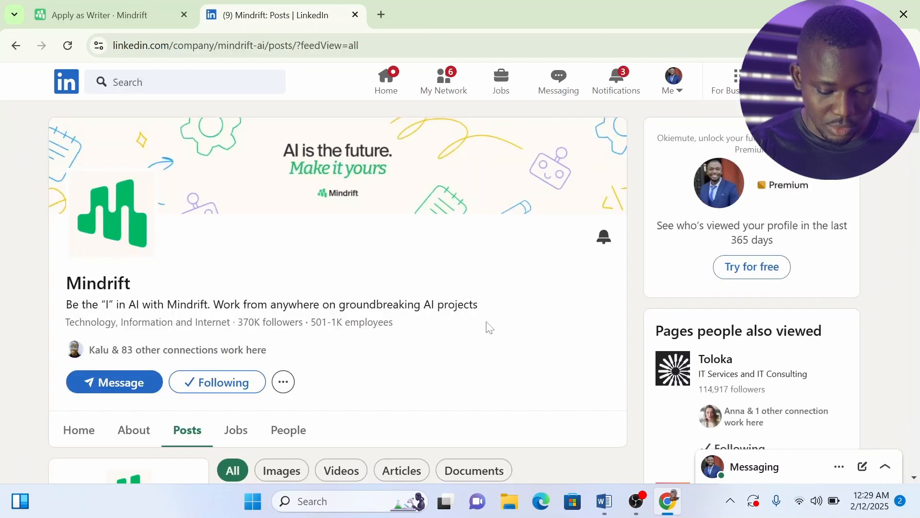
# Open Mindrift's jobs section on LinkedIn and show all 2,115 worldwide openings.
pyautogui.scroll(-3)
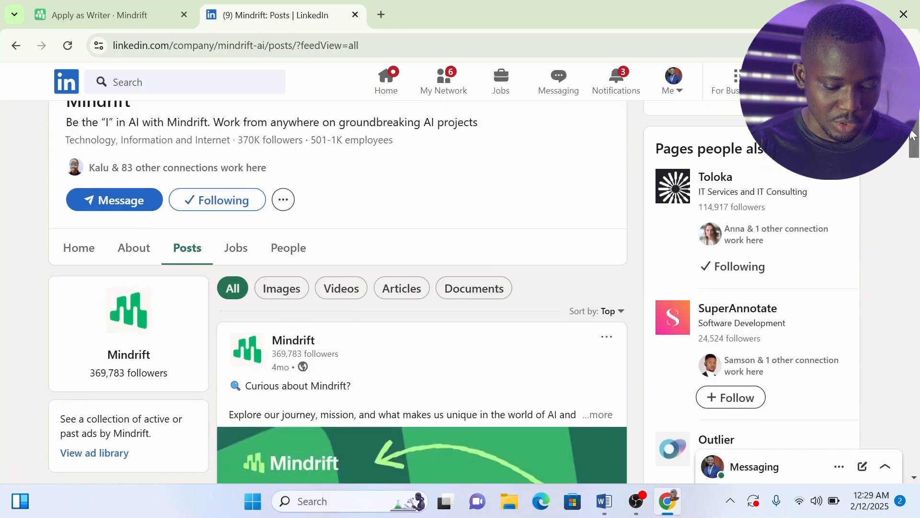
pyautogui.click(236, 237)
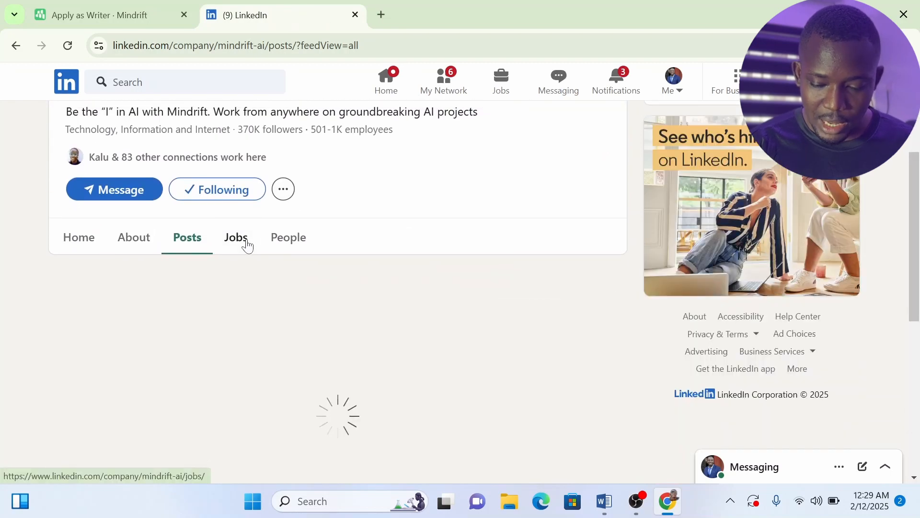
pyautogui.click(235, 238)
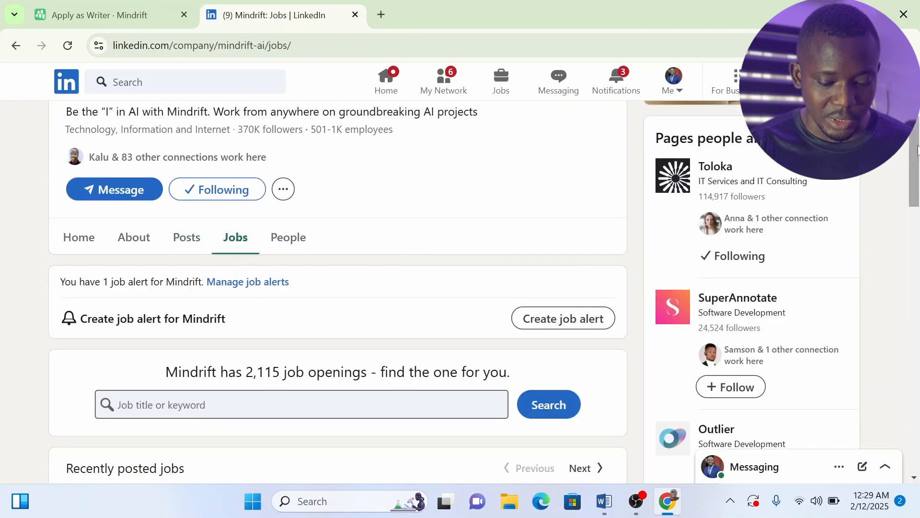
pyautogui.scroll(-3)
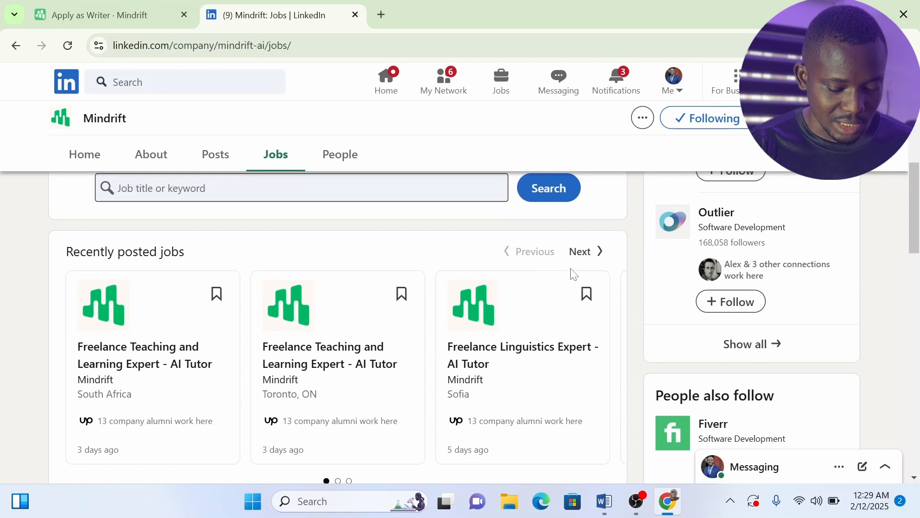
pyautogui.moveTo(120, 400)
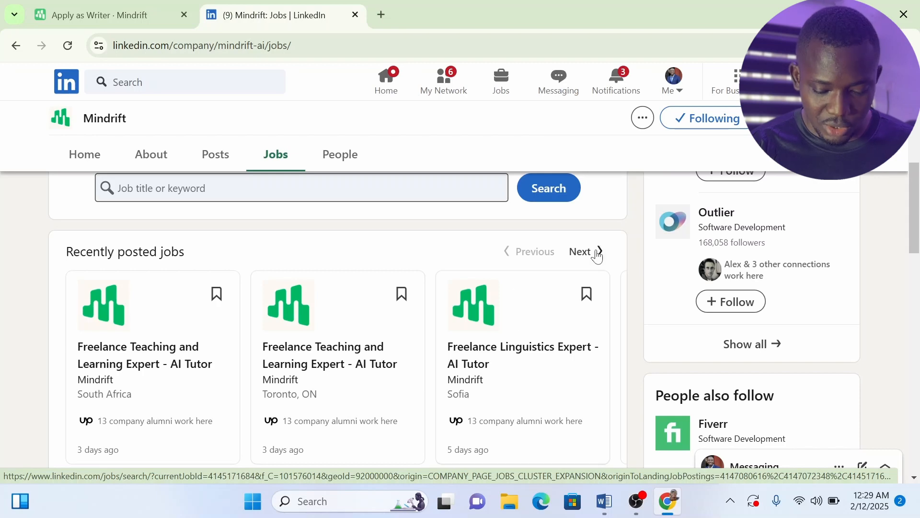
pyautogui.scroll(-3)
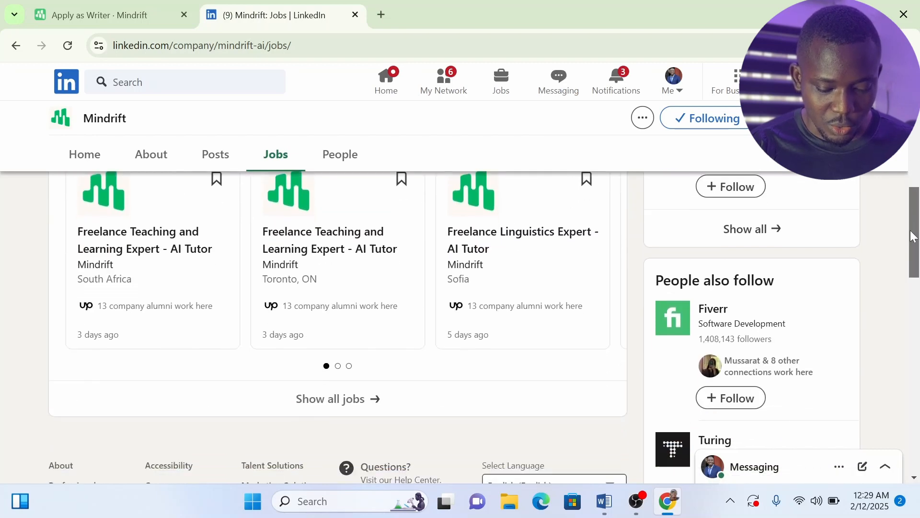
pyautogui.click(331, 398)
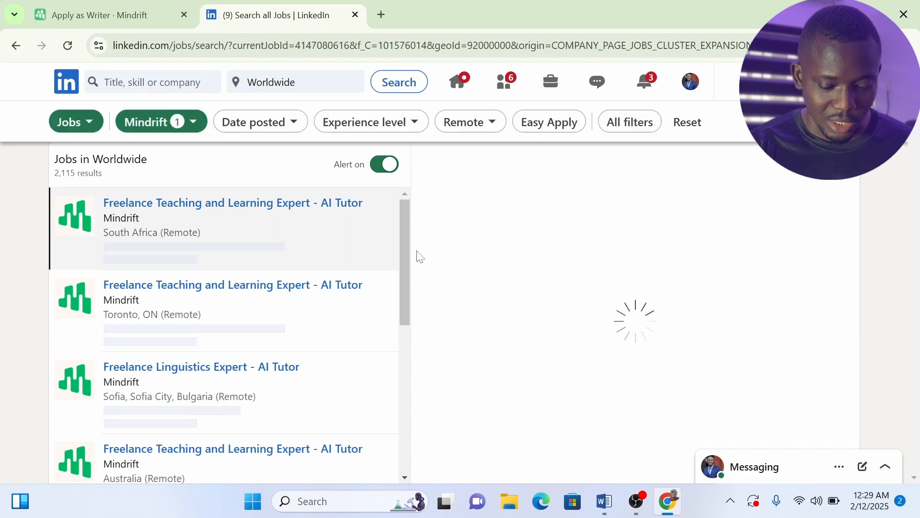
# View the Freelance Teaching and Learning Expert - AI Tutor listing, then enter 'micro1' in a new tab.
pyautogui.click(232, 203)
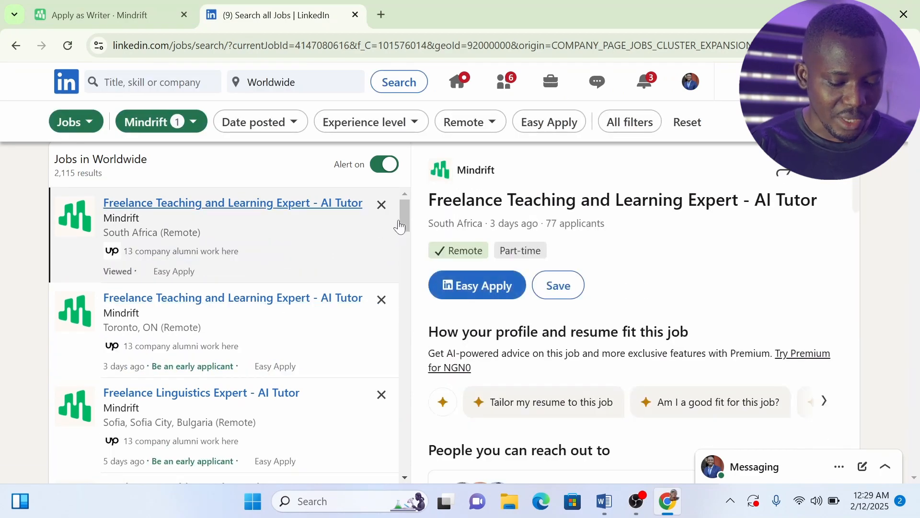
pyautogui.scroll(-3)
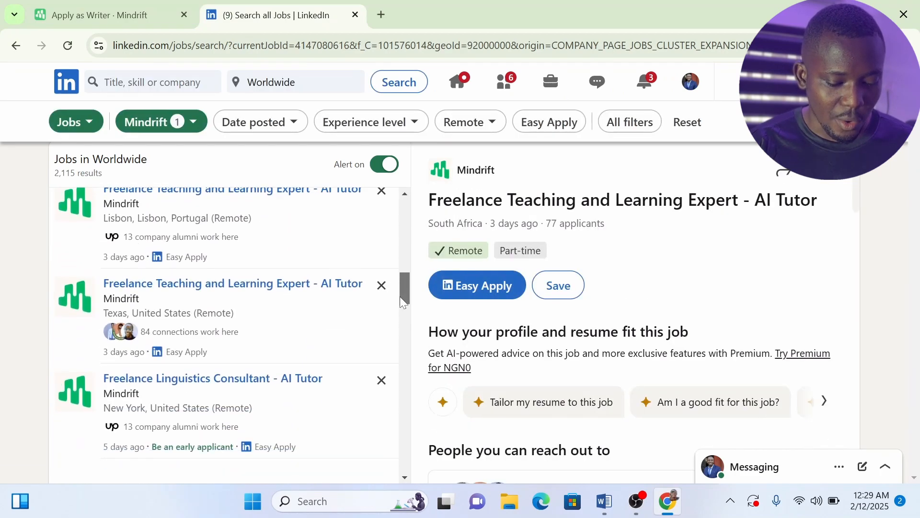
pyautogui.scroll(-3)
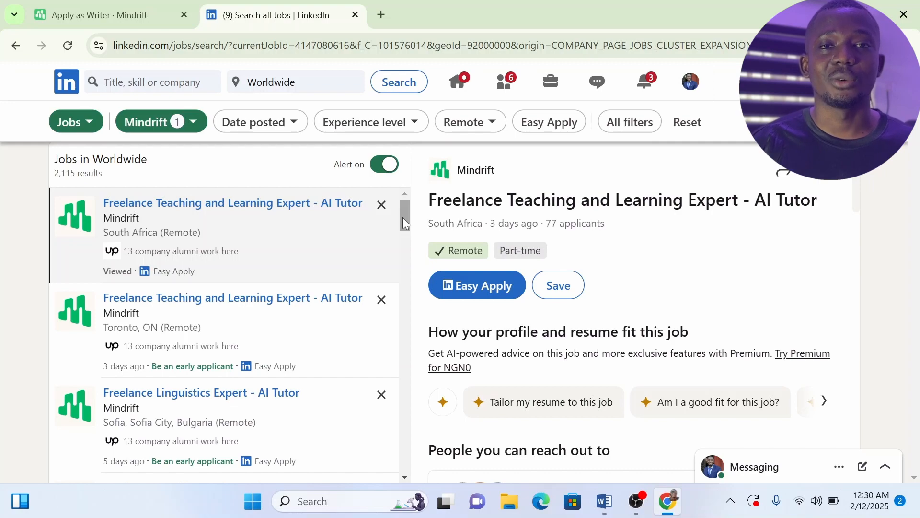
pyautogui.write('micro1')
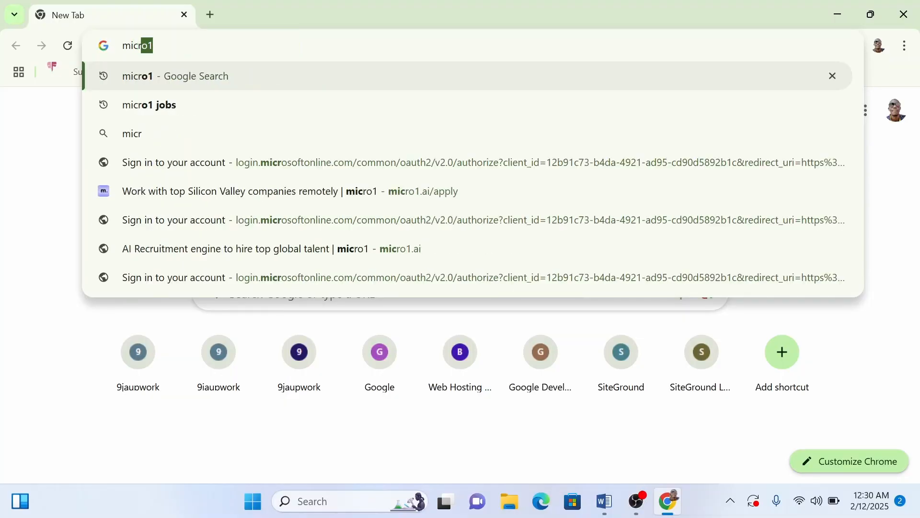
# Search Google for micro1 jobs, open micro1.ai, and start its Get hired talent signup.
pyautogui.click(149, 105)
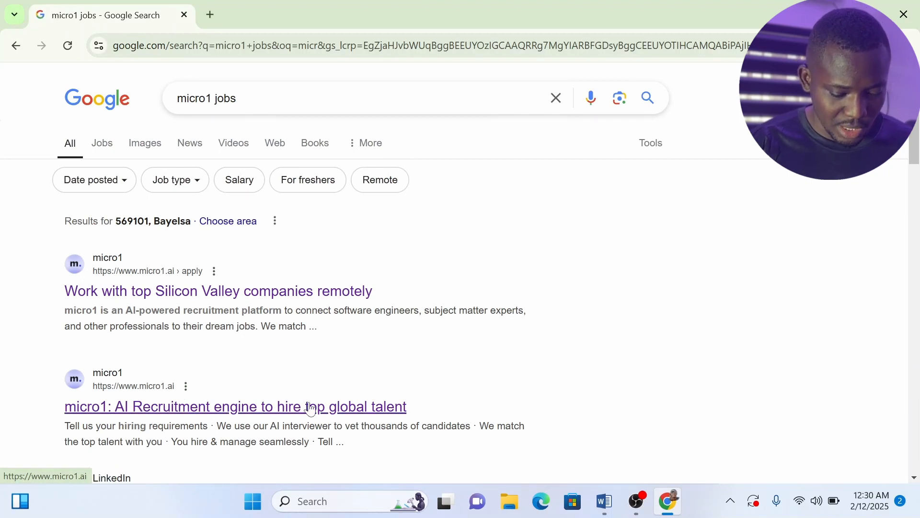
pyautogui.moveTo(325, 408)
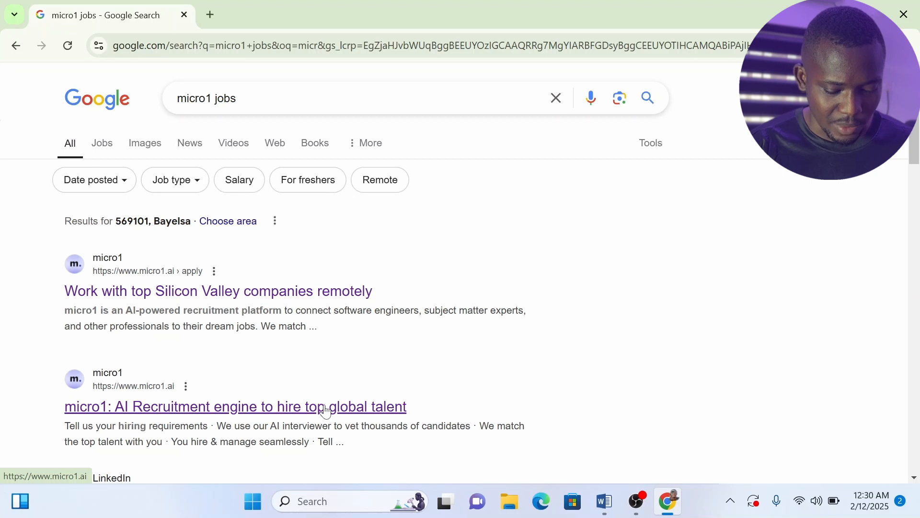
pyautogui.click(235, 406)
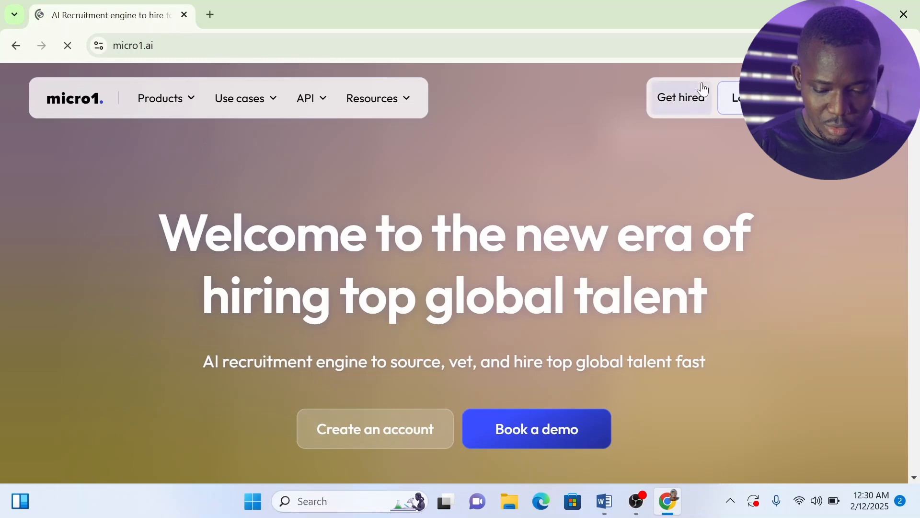
pyautogui.click(679, 97)
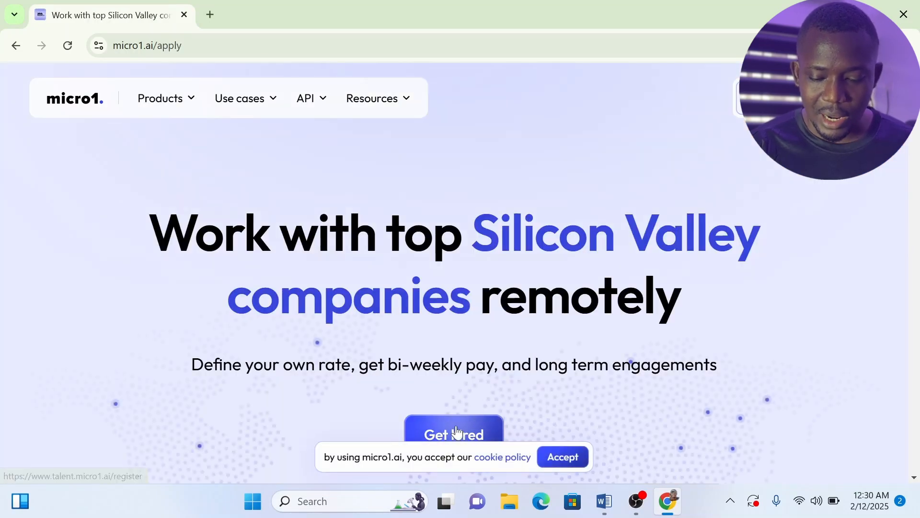
pyautogui.click(453, 434)
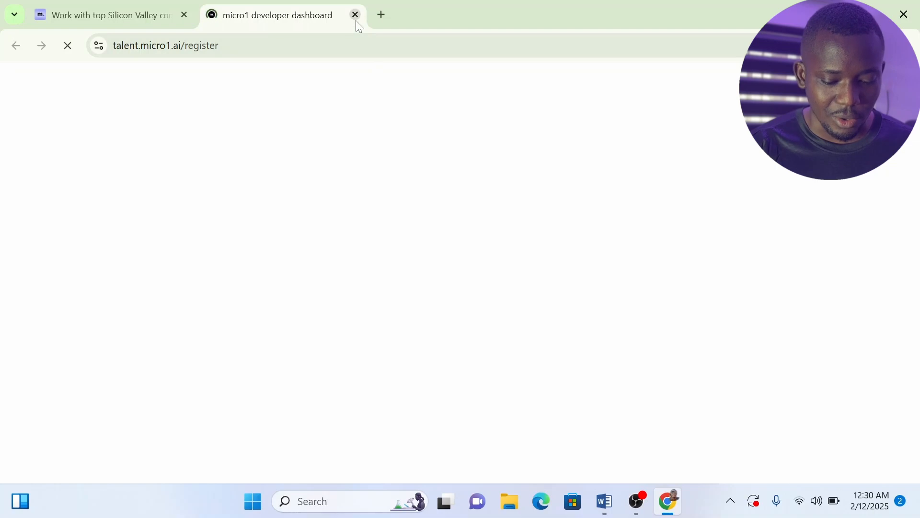
# Close the micro1 registration tab, return to the apply page, then switch to a new blank tab.
pyautogui.click(355, 14)
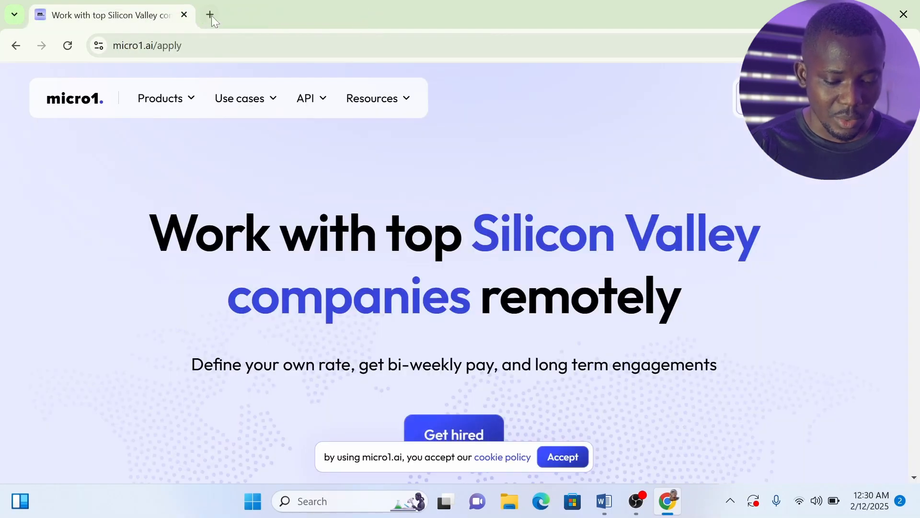
pyautogui.click(209, 15)
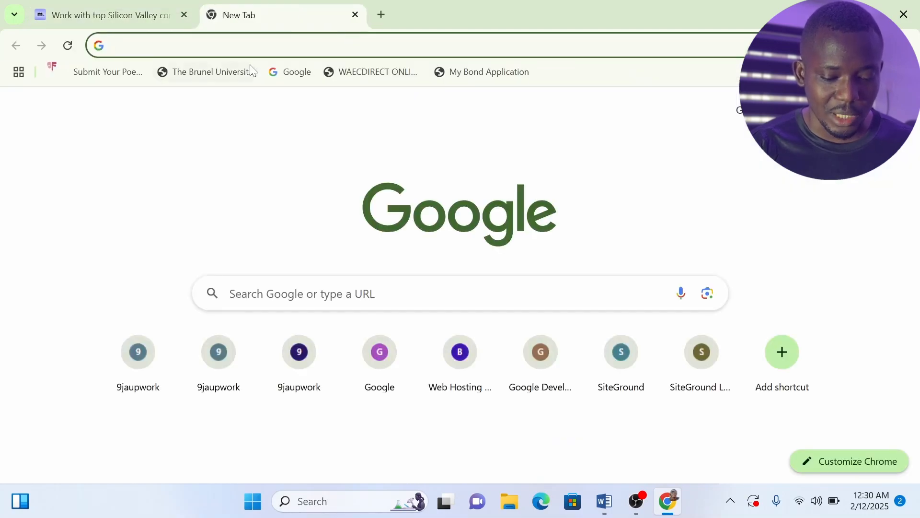
pyautogui.click(105, 15)
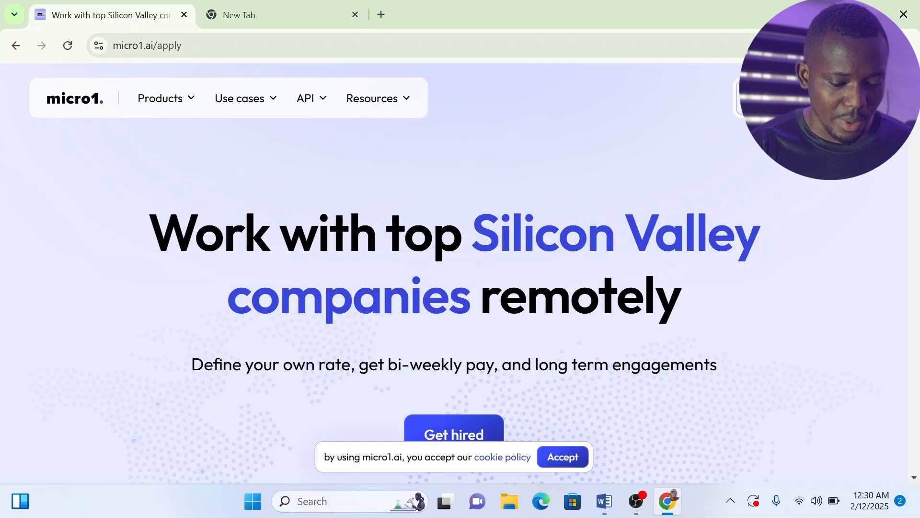
pyautogui.moveTo(264, 15)
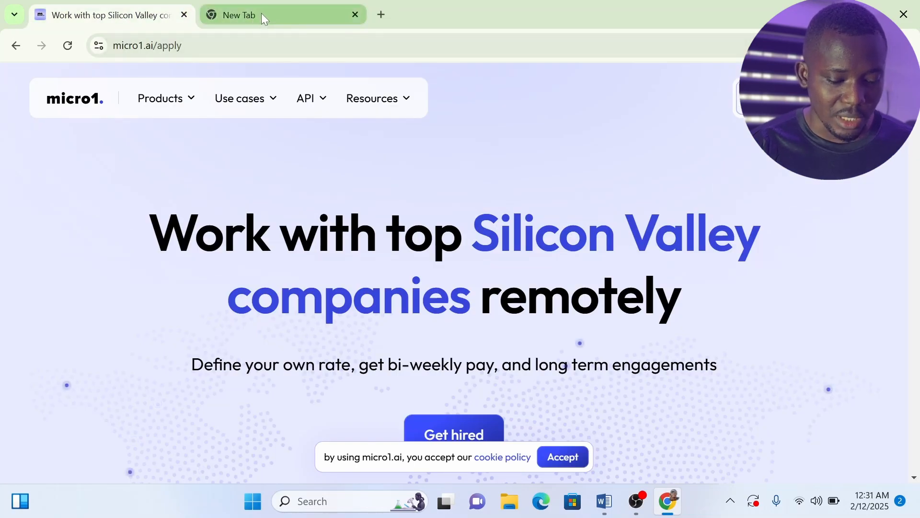
pyautogui.click(282, 15)
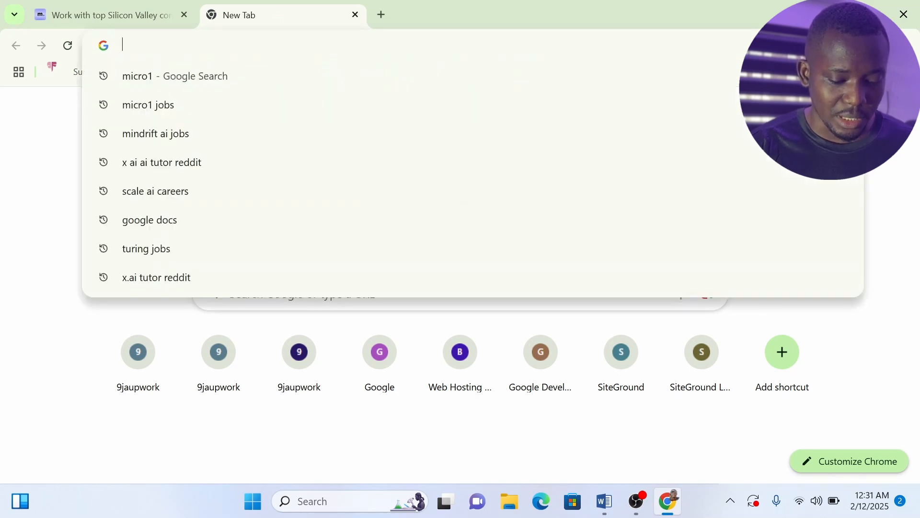
# Go to LinkedIn and search micro1 from recent searches to reach its company page.
pyautogui.write('linked')
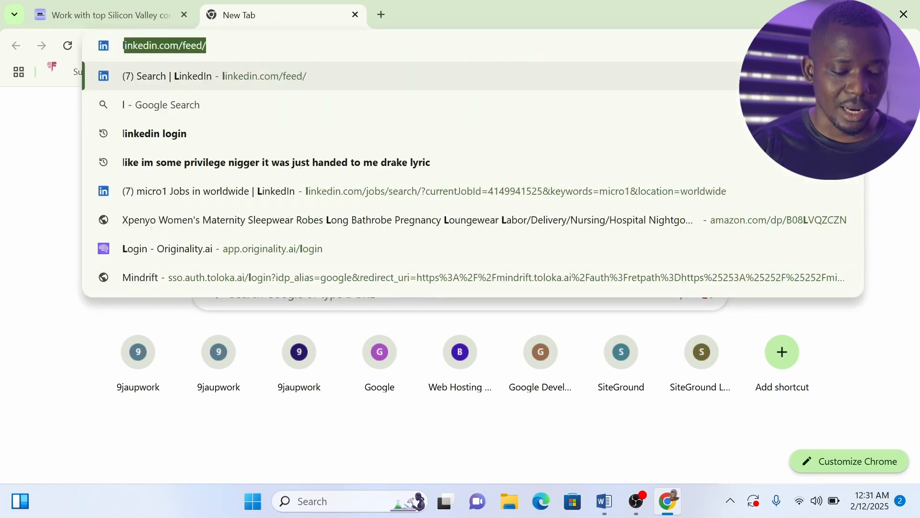
pyautogui.write('inkedin.com/feed/')
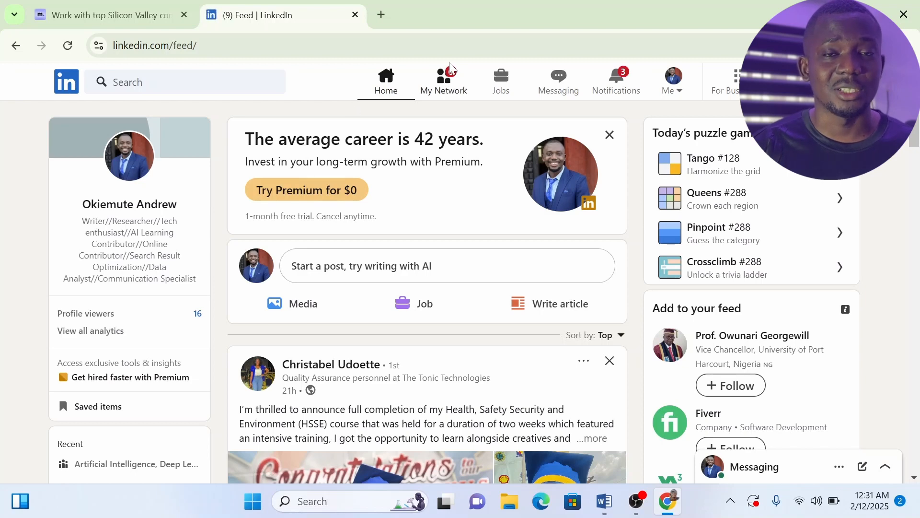
pyautogui.click(185, 81)
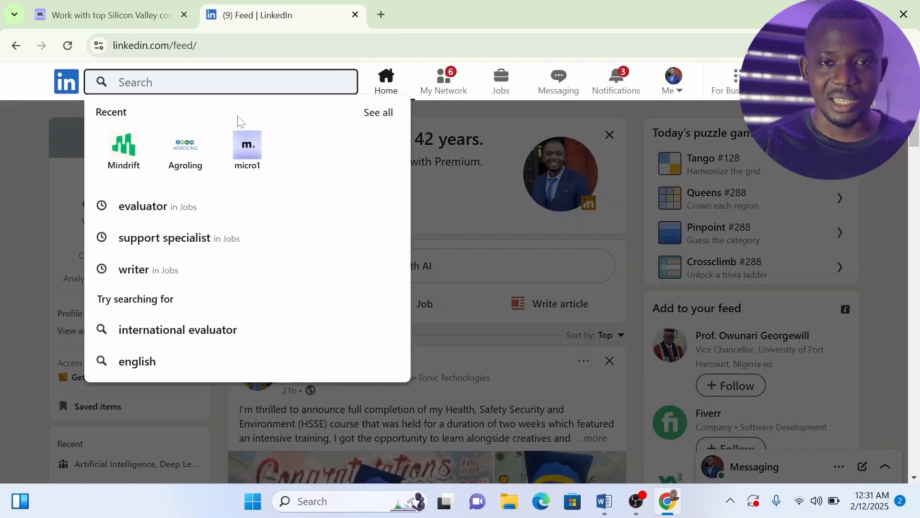
pyautogui.click(246, 150)
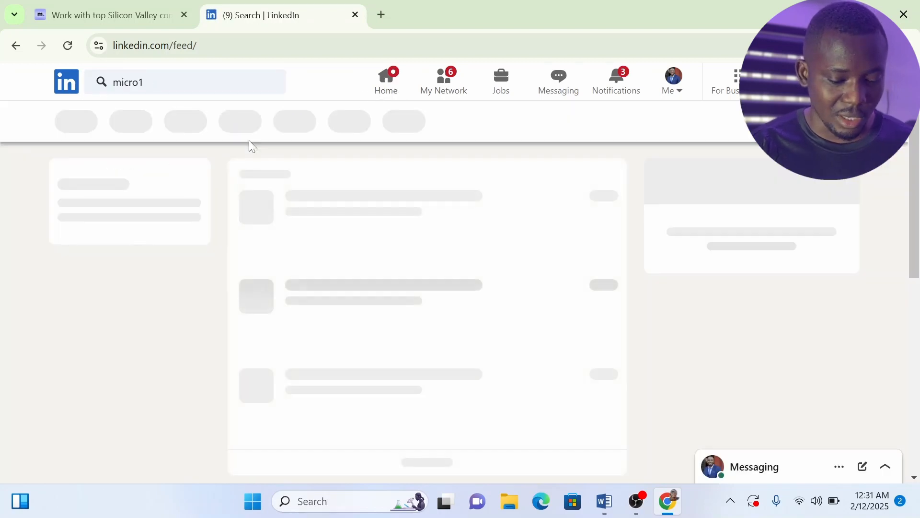
pyautogui.press('Enter')
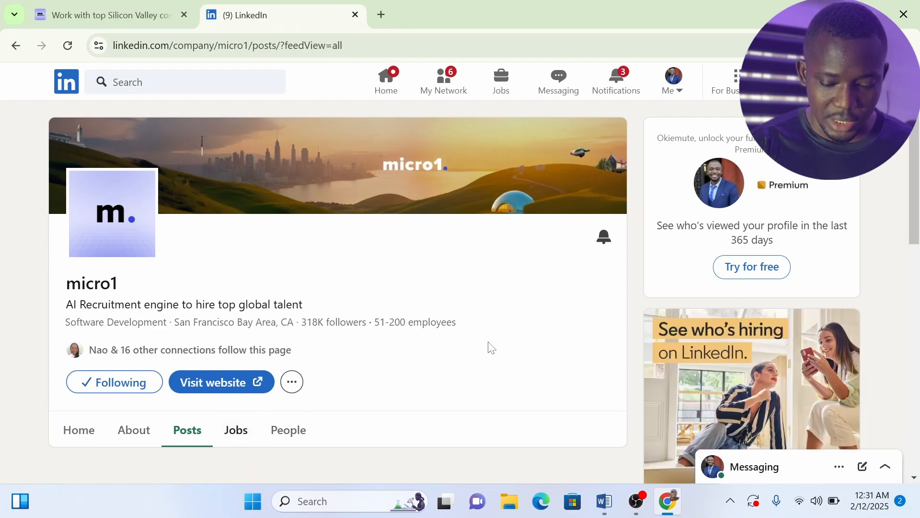
# Browse micro1's 104 worldwide openings and view the Linguistics Expert - AI Evaluator (EMEA, Remote) posting.
pyautogui.click(235, 430)
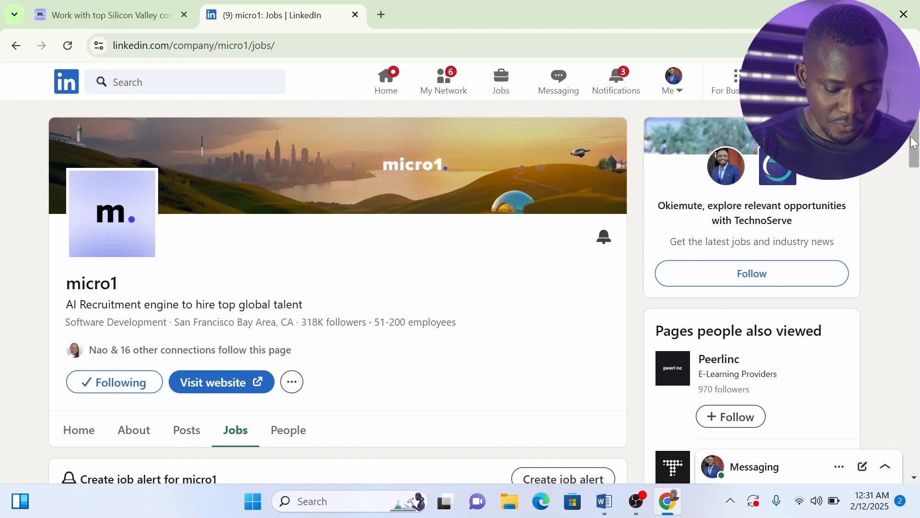
pyautogui.scroll(-3)
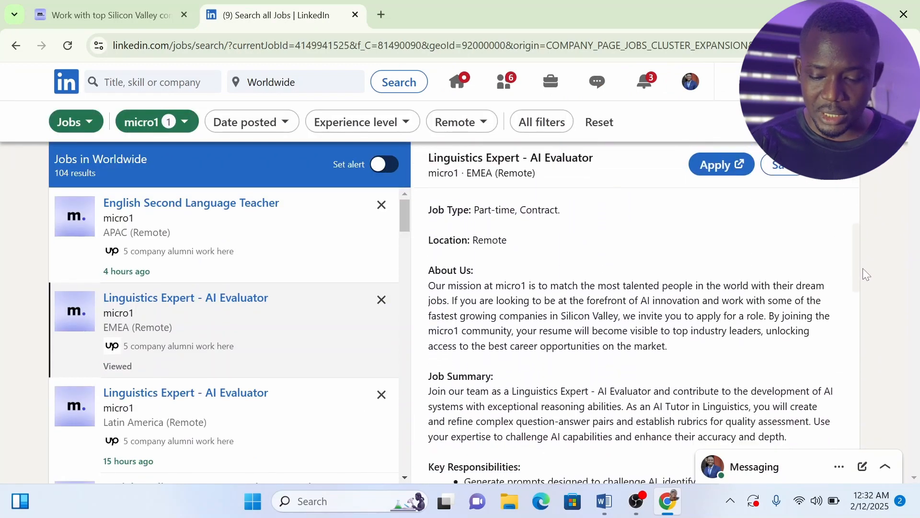
pyautogui.scroll(-3)
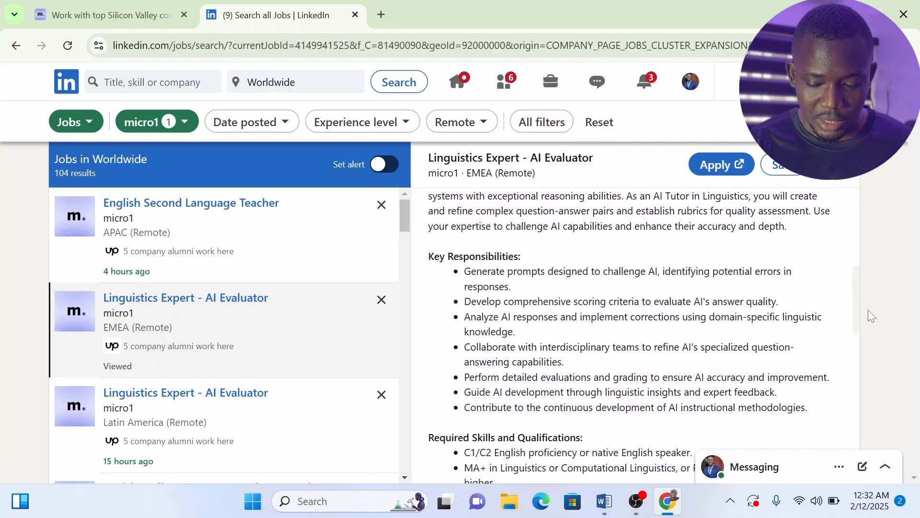
pyautogui.scroll(-3)
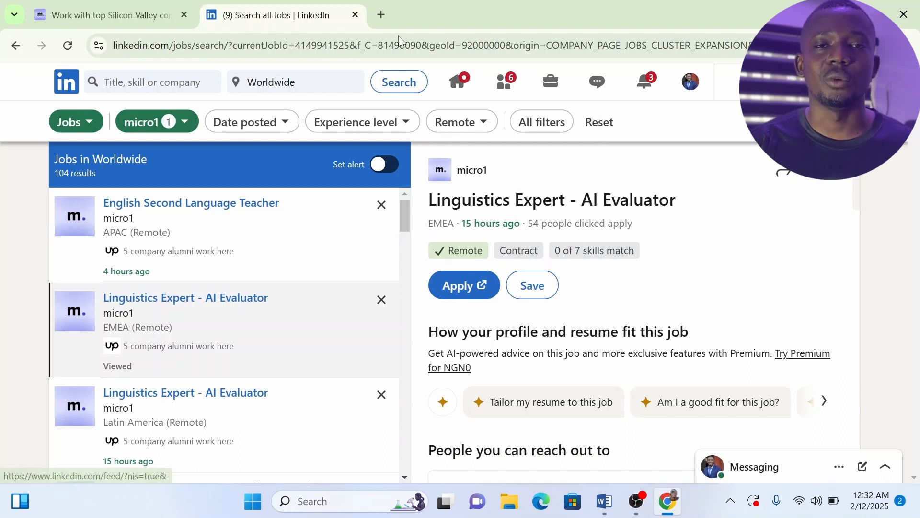
# Replace the LinkedIn tab with a Google search for 'turing jobs' and open Turing's Business Analyst page.
pyautogui.click(380, 14)
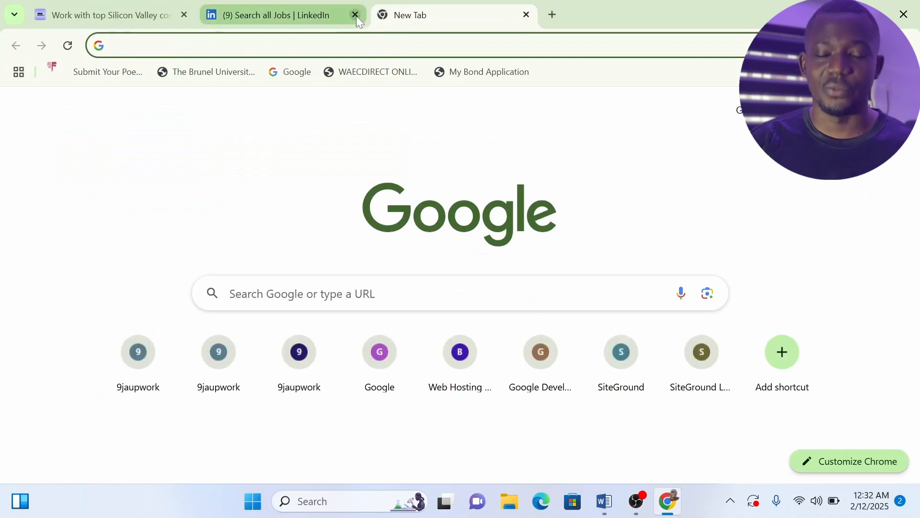
pyautogui.click(355, 15)
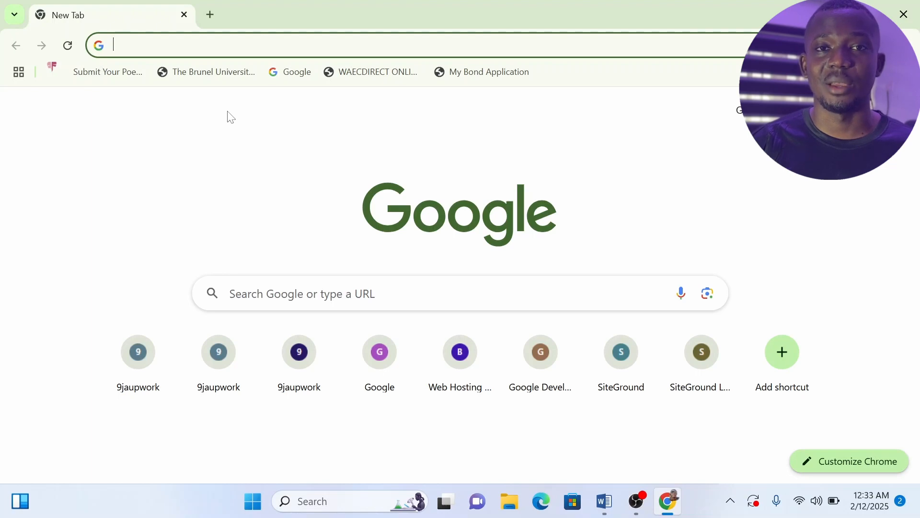
pyautogui.write('t')
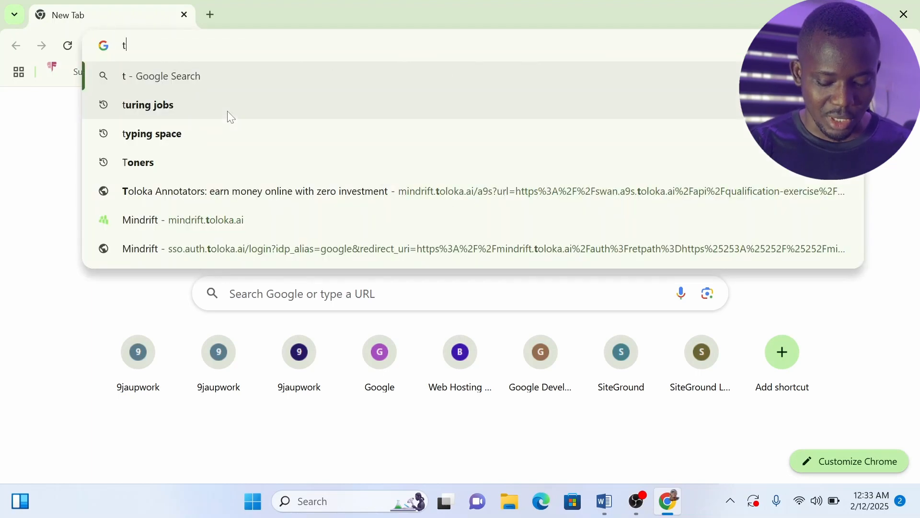
pyautogui.write('urin')
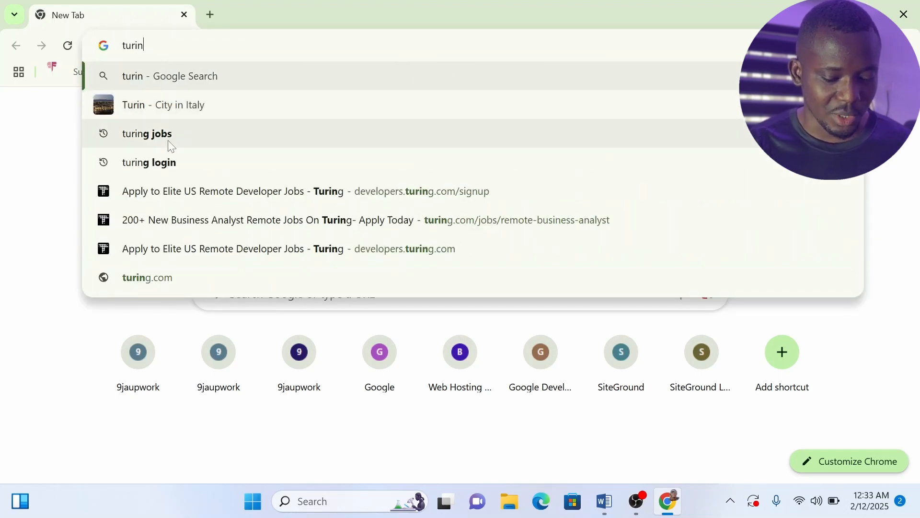
pyautogui.click(146, 133)
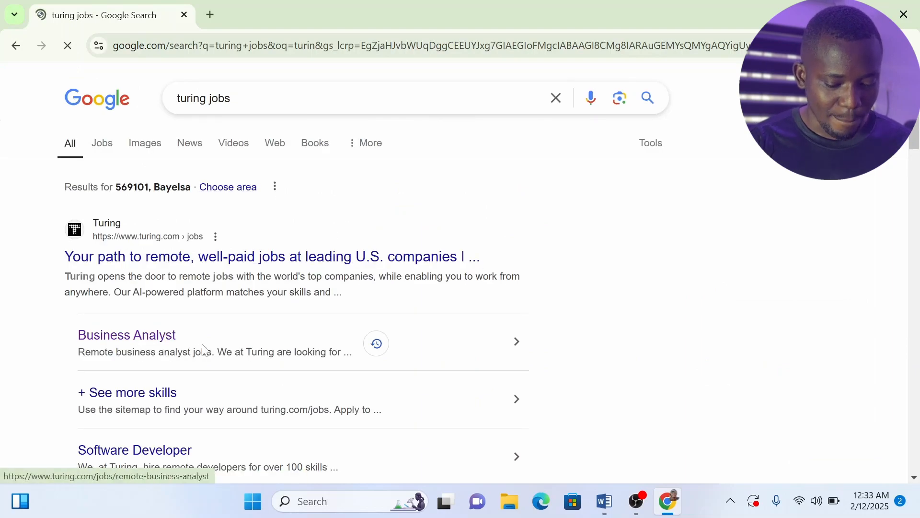
pyautogui.click(126, 334)
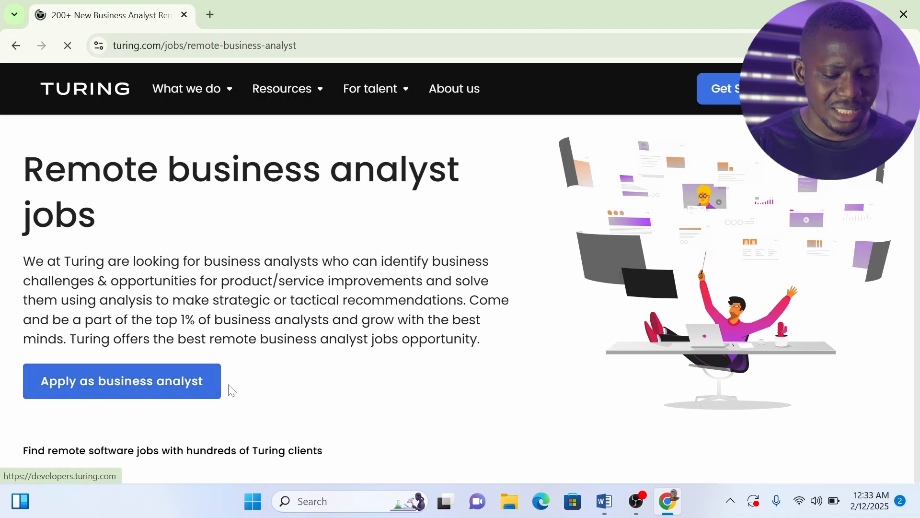
# Apply as business analyst, accept the cookie notice, scroll the signup form, then search 'crowdgen'.
pyautogui.click(121, 380)
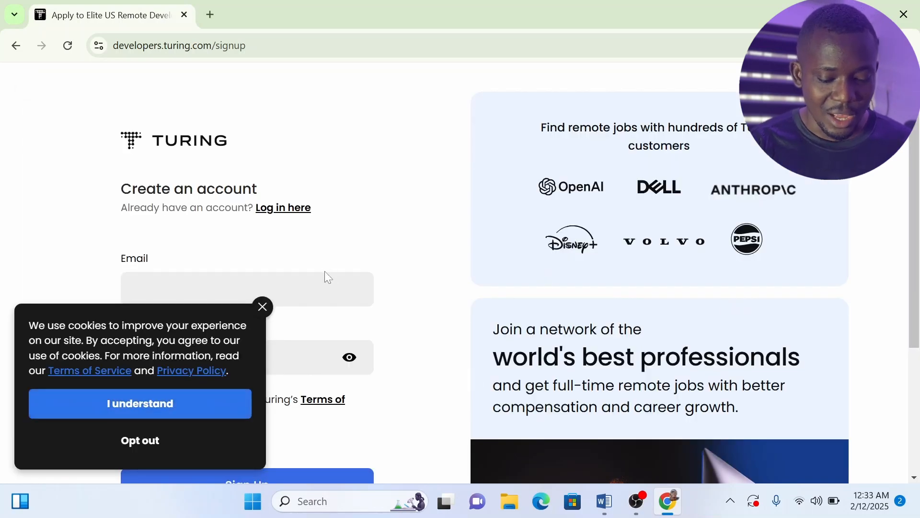
pyautogui.click(140, 403)
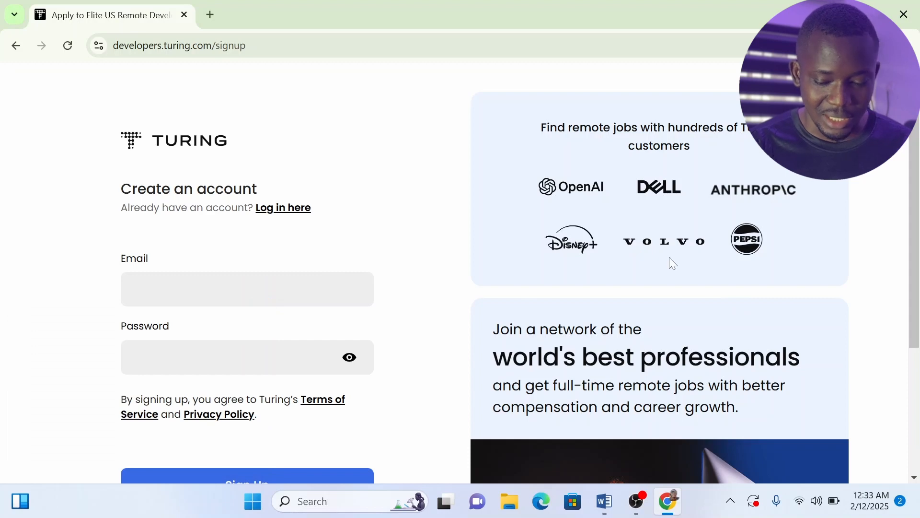
pyautogui.scroll(-3)
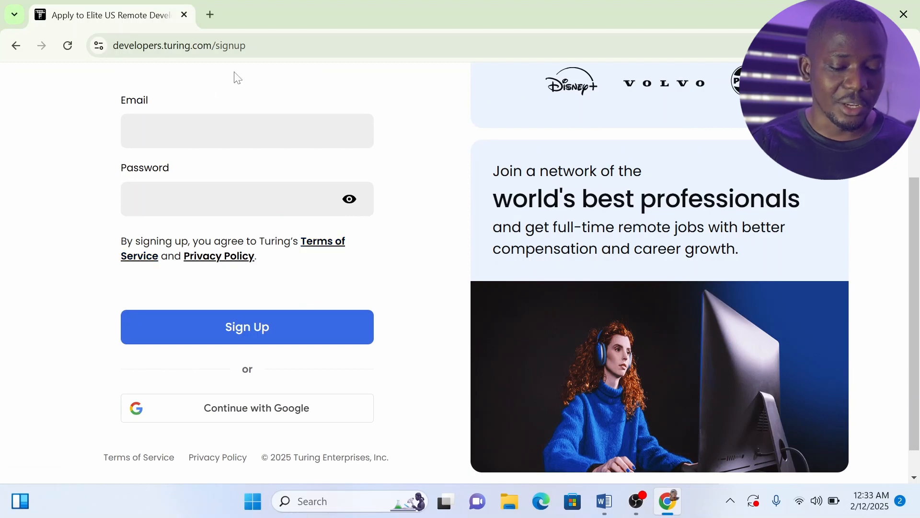
pyautogui.write('crowdgen')
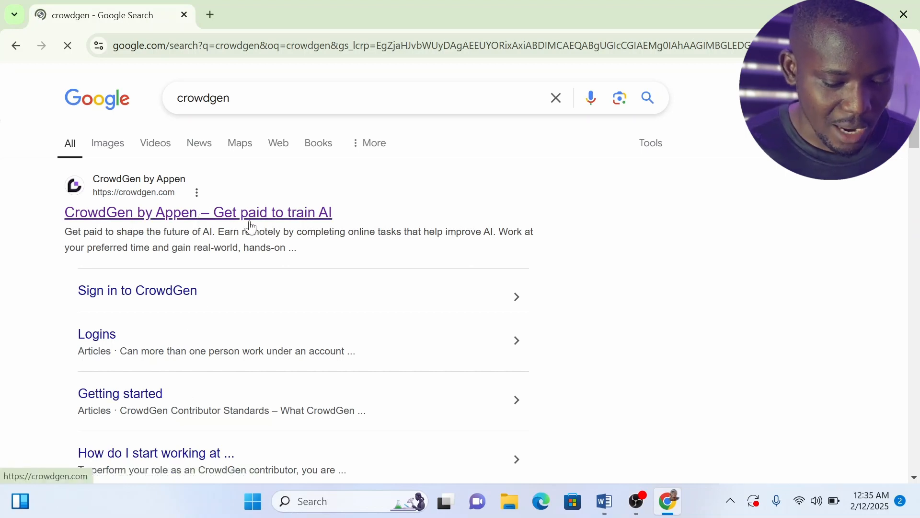
# Open the CrowdGen by Appen search result to reach its AI trainer job board.
pyautogui.click(198, 212)
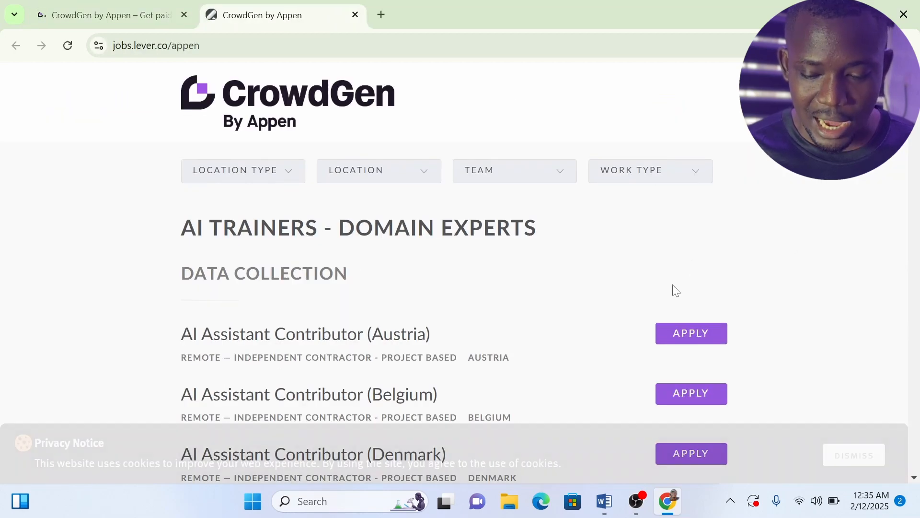
pyautogui.scroll(-3)
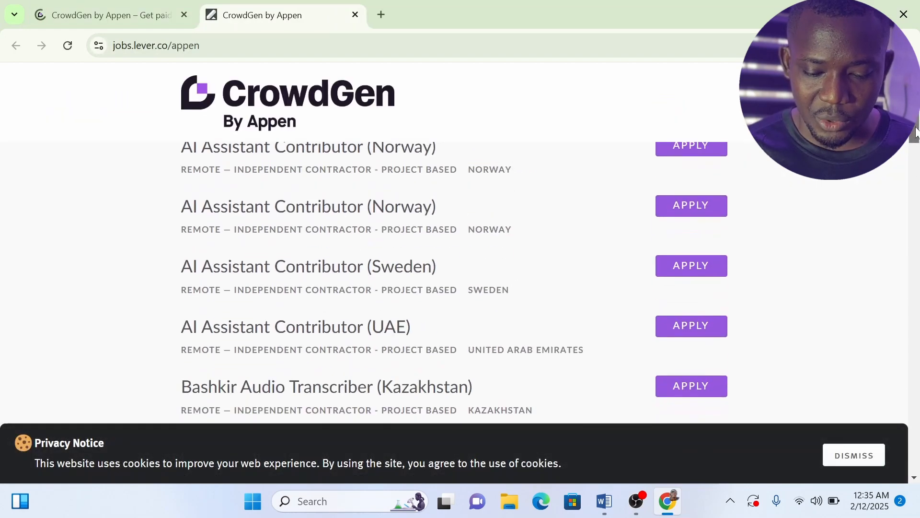
pyautogui.scroll(-3)
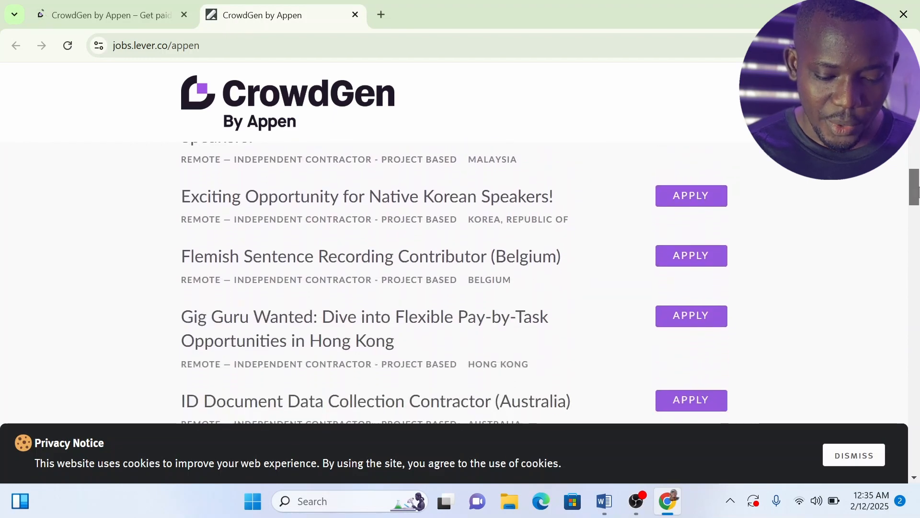
pyautogui.scroll(-3)
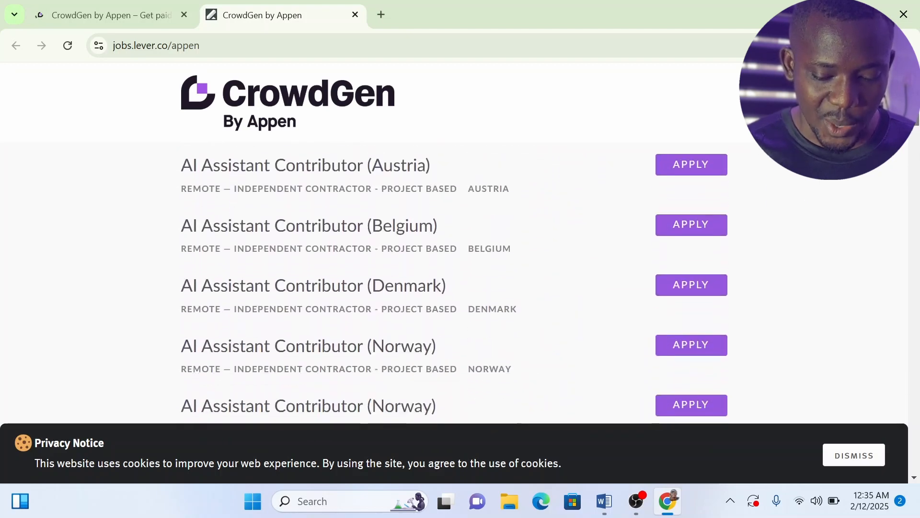
pyautogui.scroll(-3)
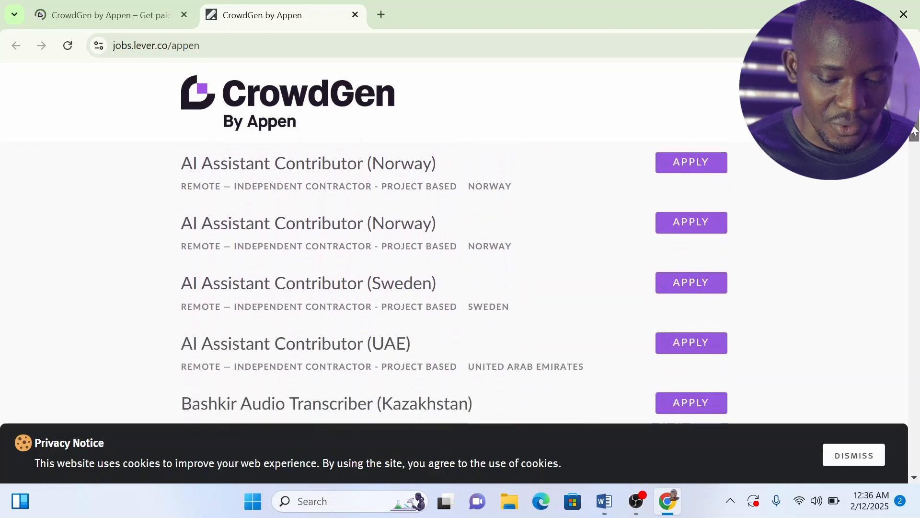
pyautogui.scroll(-3)
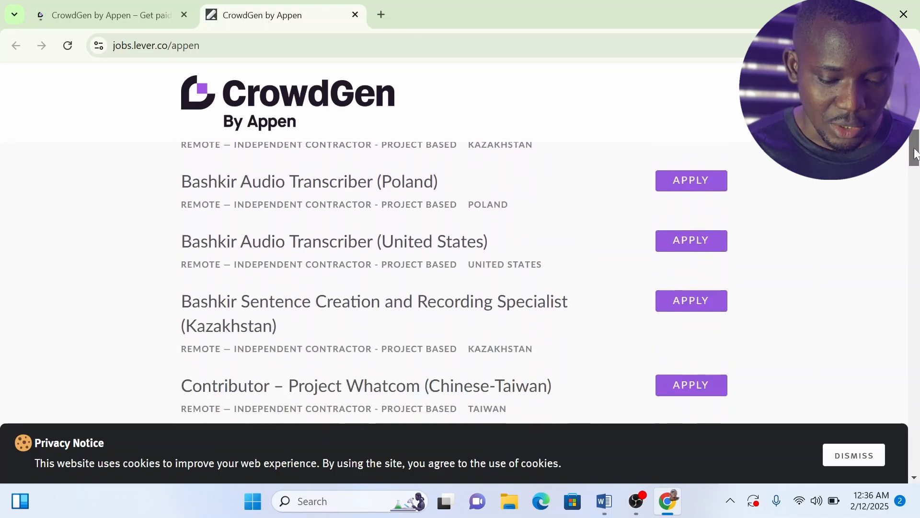
pyautogui.scroll(-3)
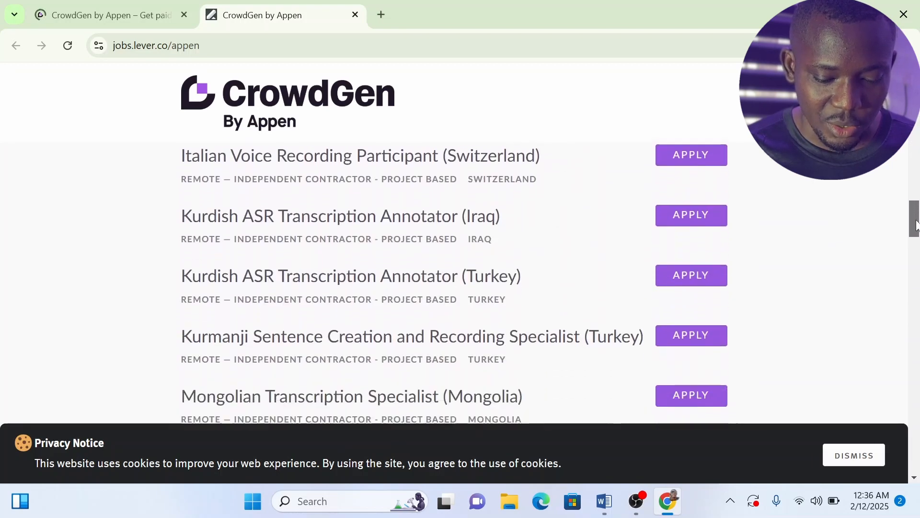
pyautogui.scroll(-3)
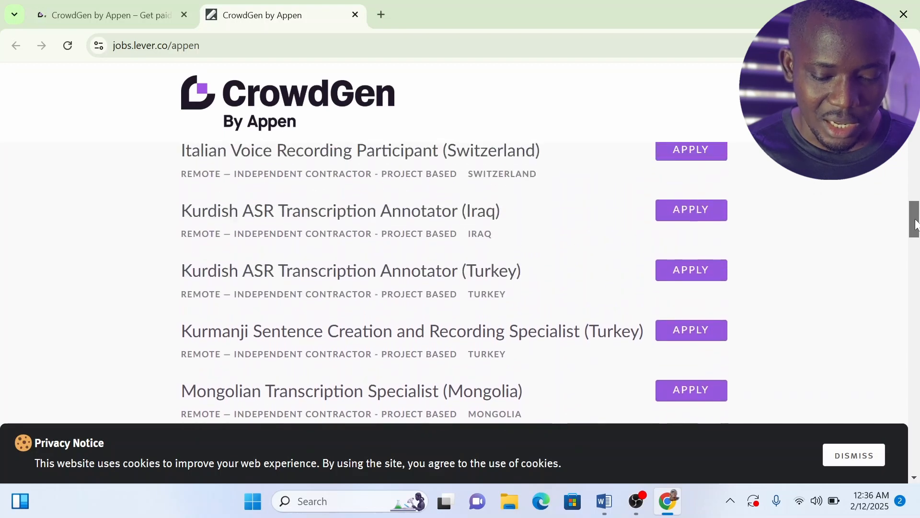